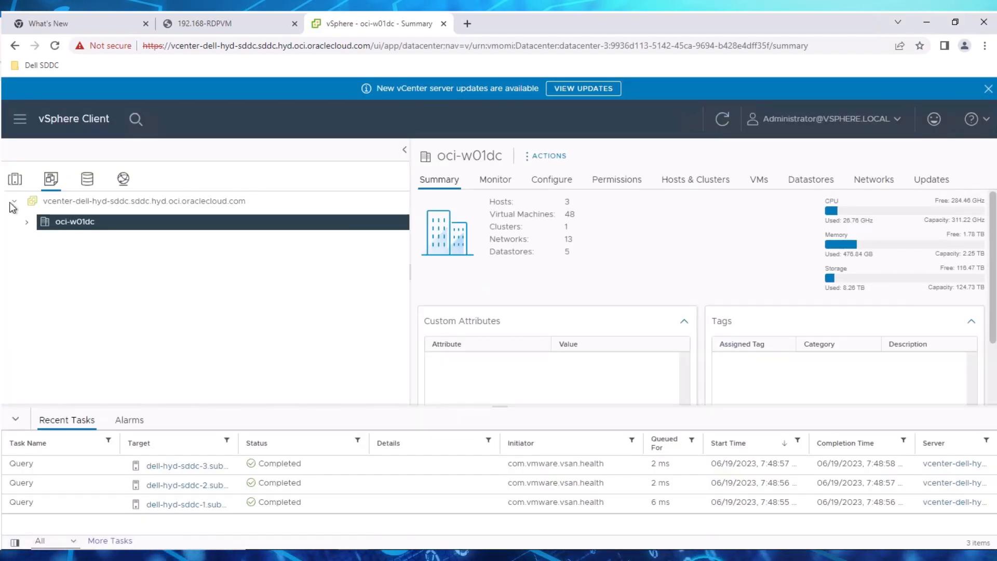
Expand the inventory to the Management and Workload resource pools and browse their VMs
click(99, 346)
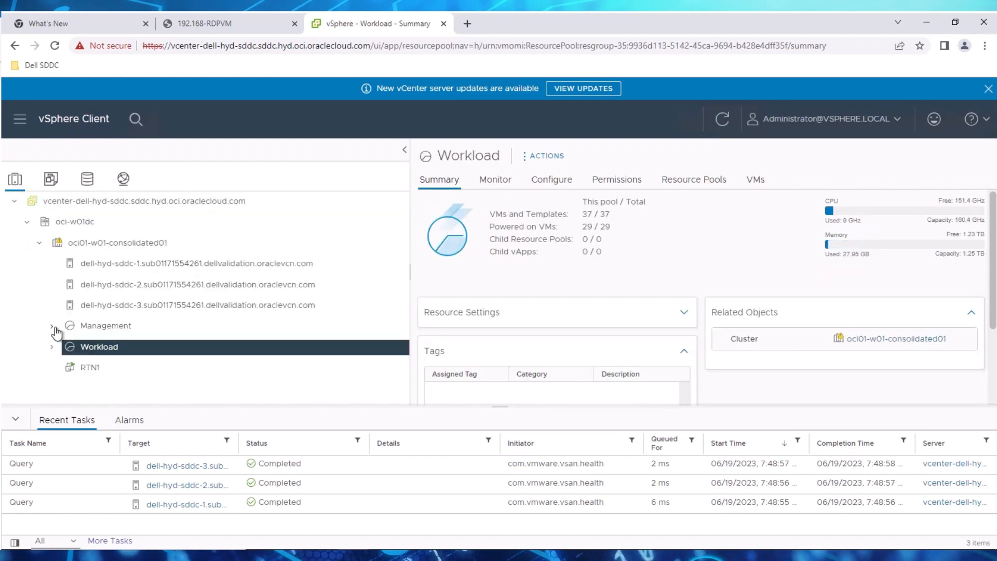
click(52, 329)
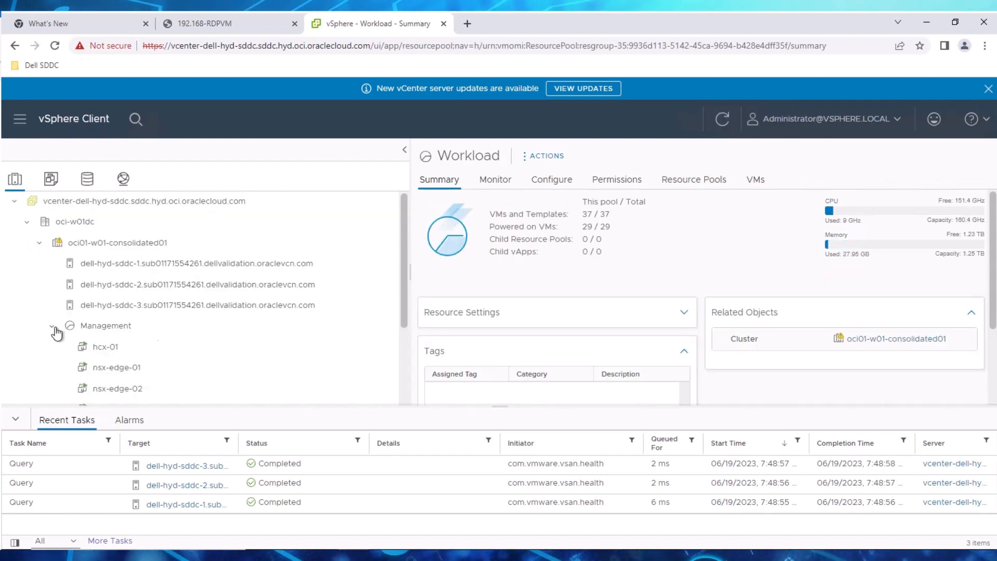
scroll(down, 3)
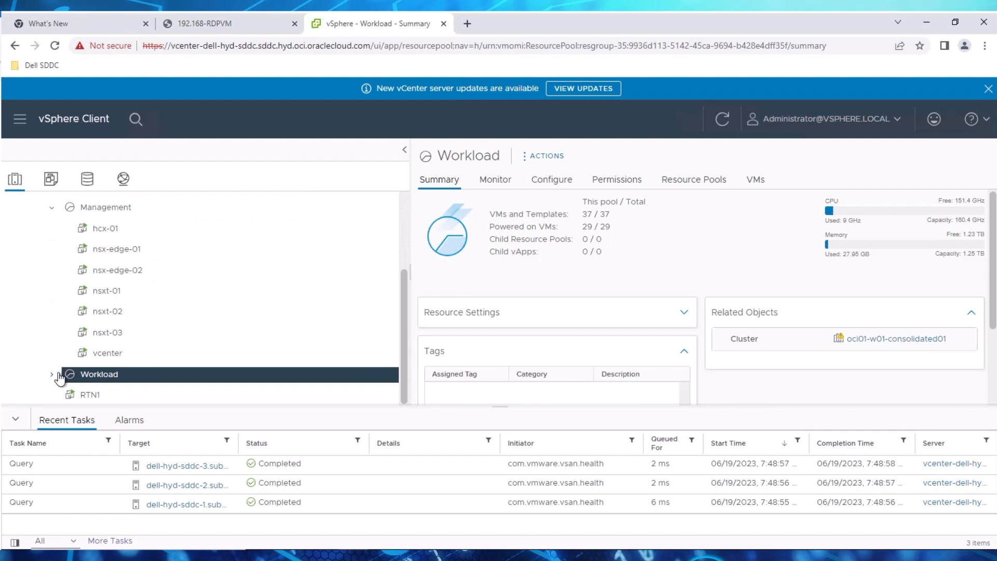
click(52, 374)
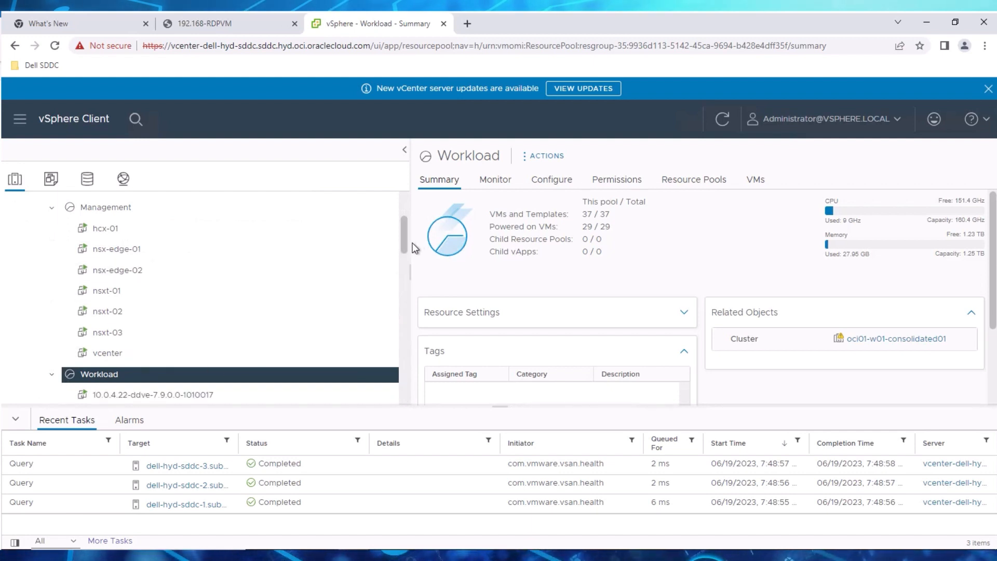
scroll(down, 3)
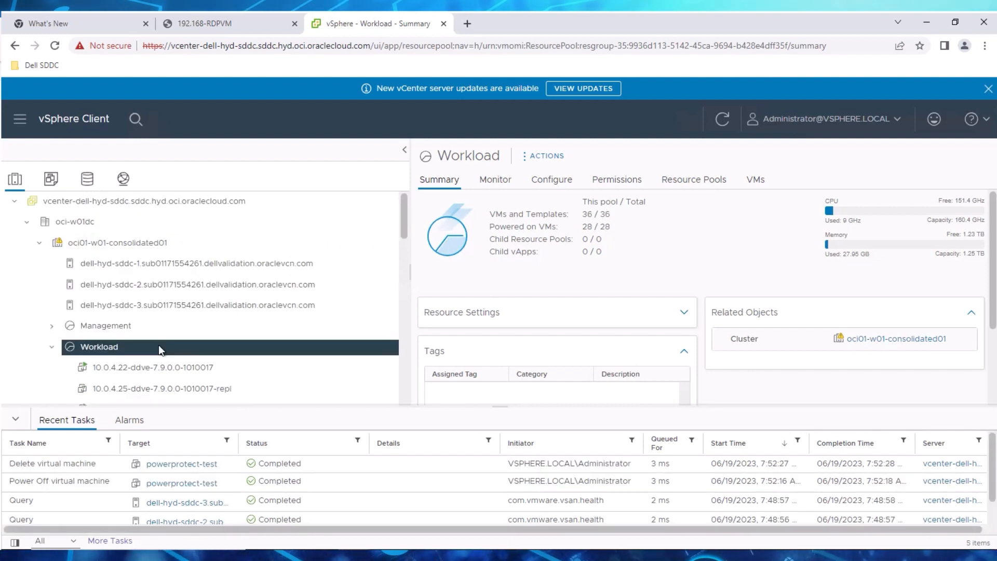
Deploy an OVF template on Workload from the local ppdm OVA, named powerprotect-test-deployment
right_click(99, 346)
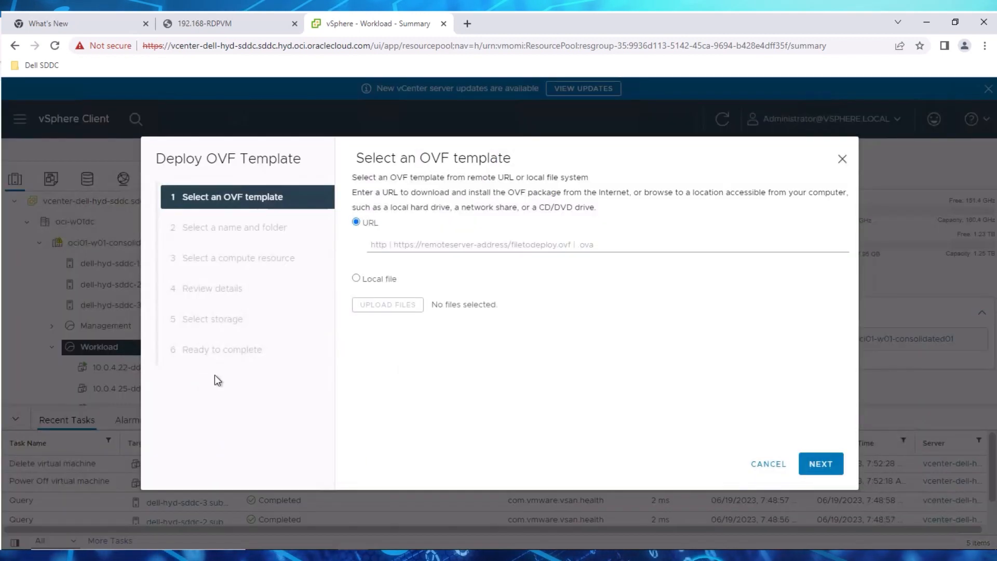
click(356, 278)
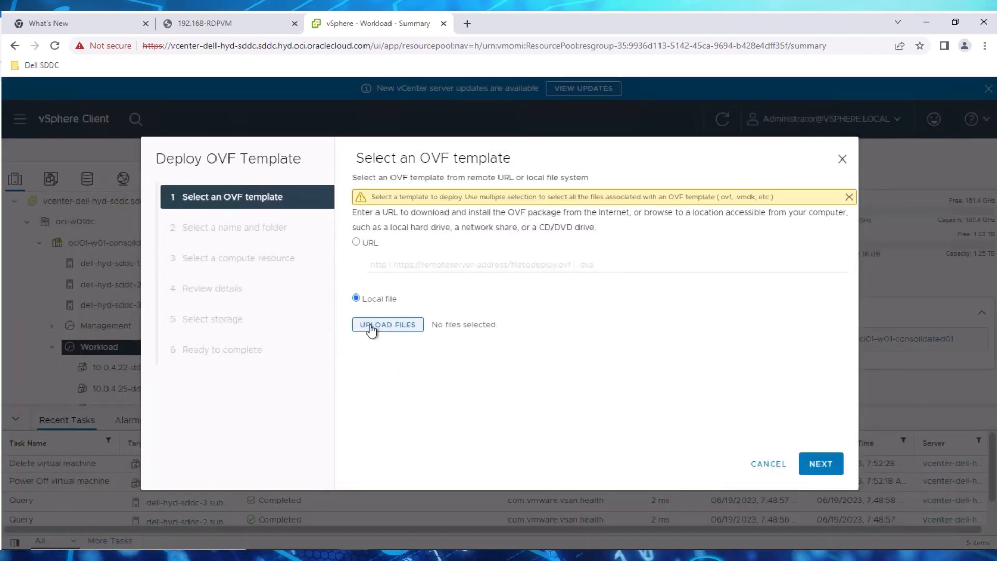
click(386, 324)
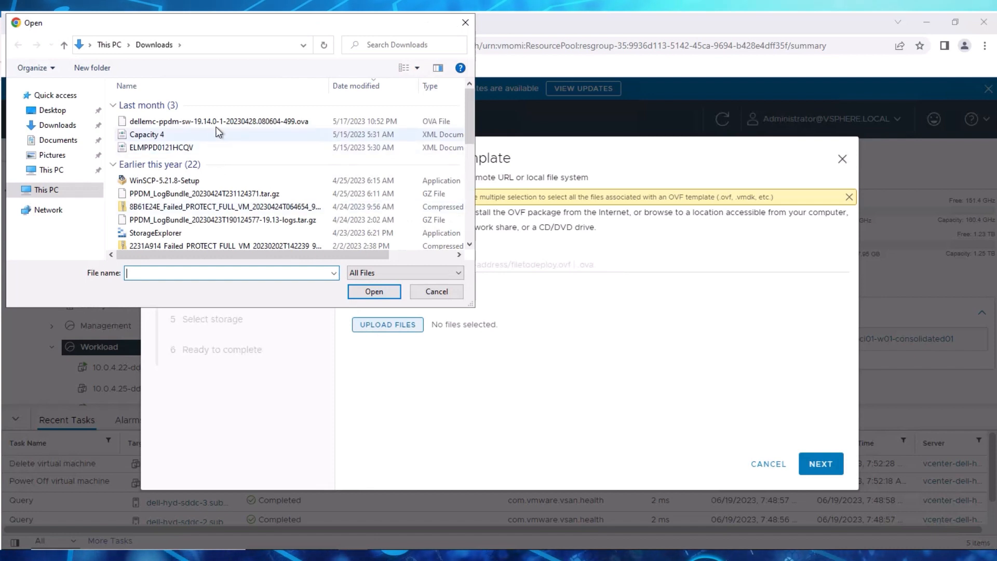
click(374, 291)
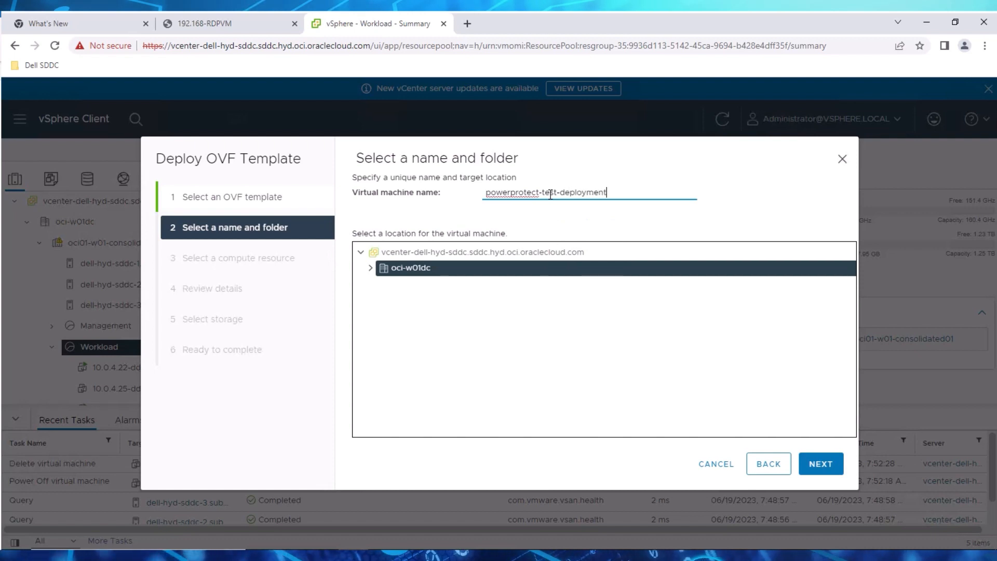
Choose Workload compute, Oracle Cloud VMware Solution configuration, and vsanDatastore storage
click(820, 464)
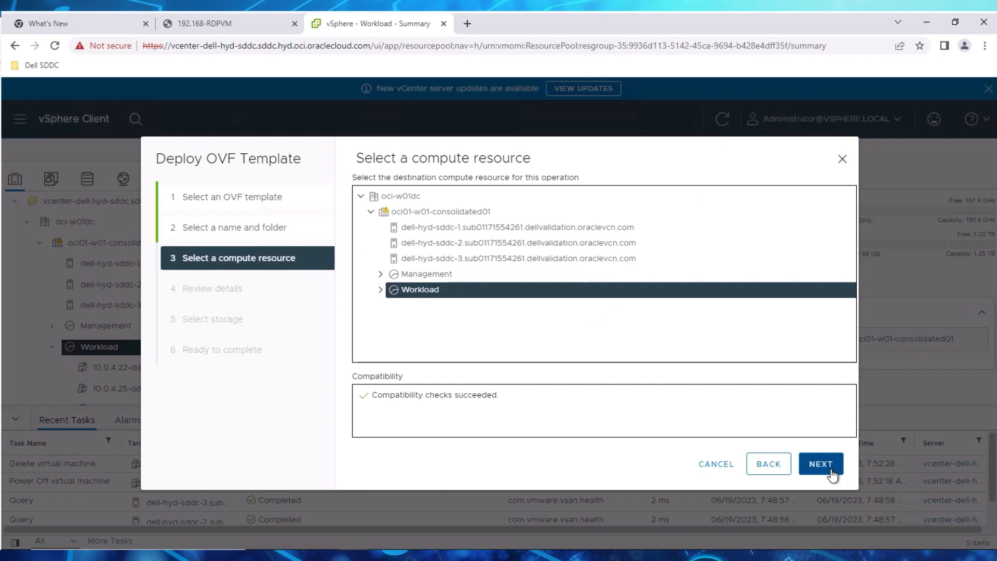
click(821, 464)
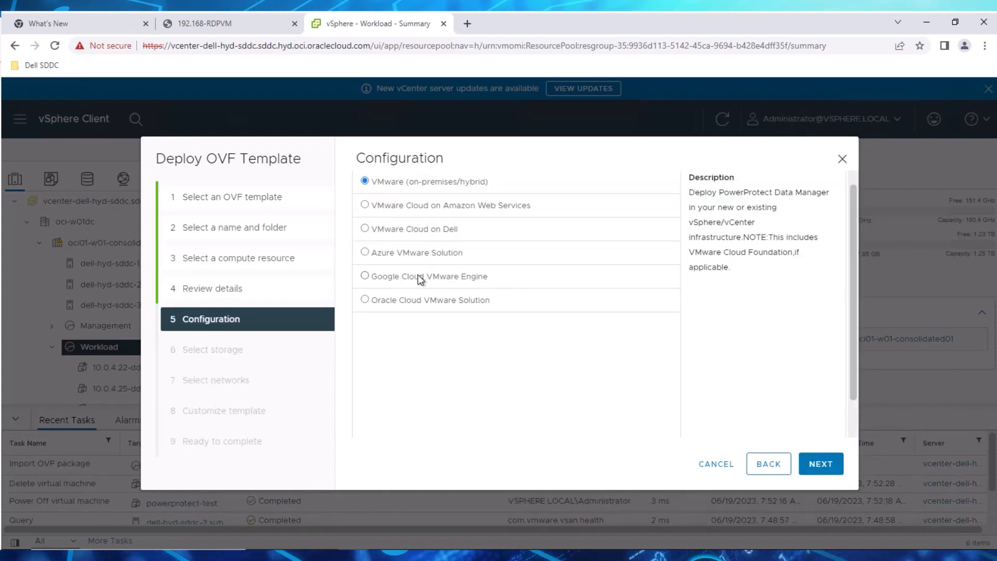
click(364, 300)
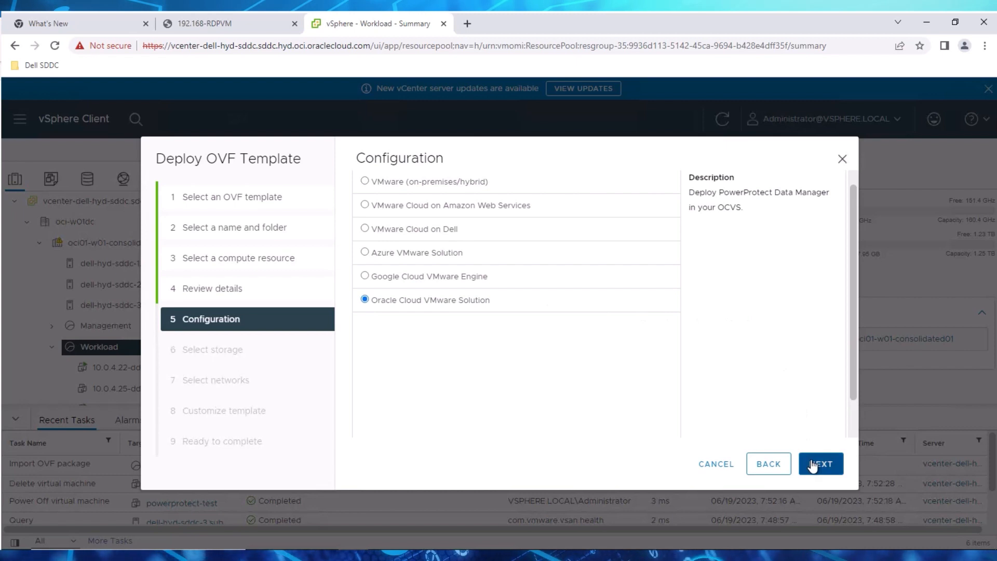
click(821, 464)
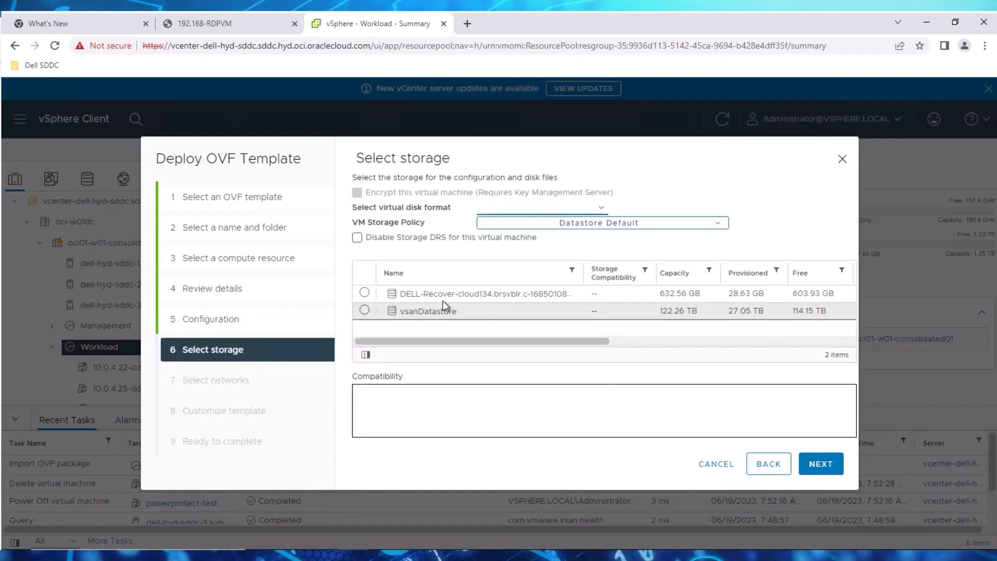
click(364, 311)
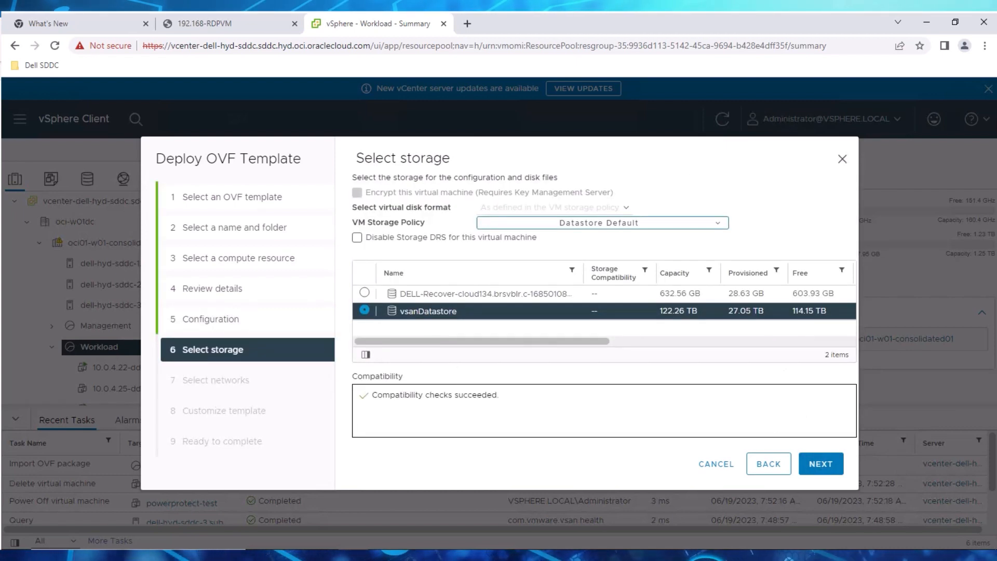
mouse_move(608, 451)
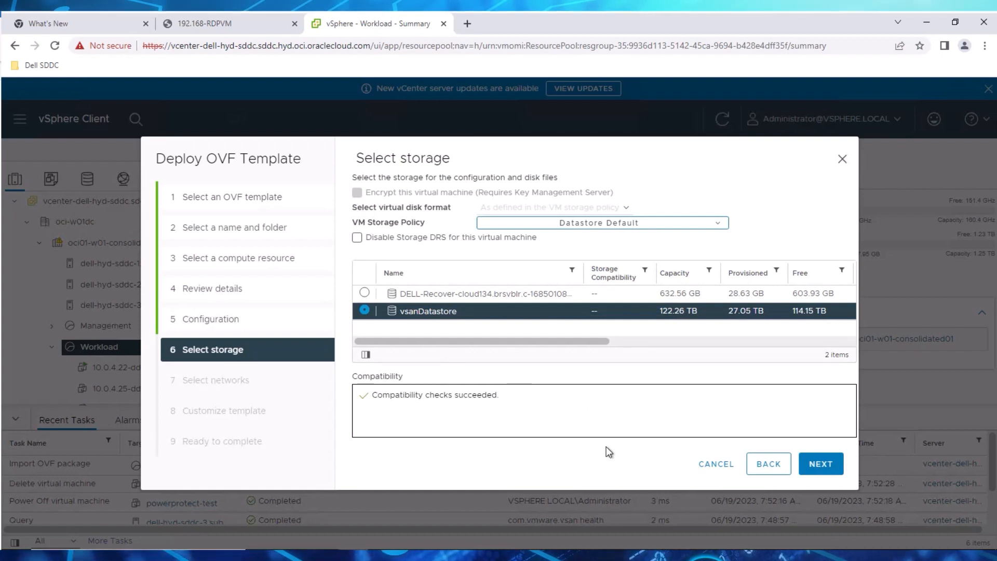
mouse_move(821, 463)
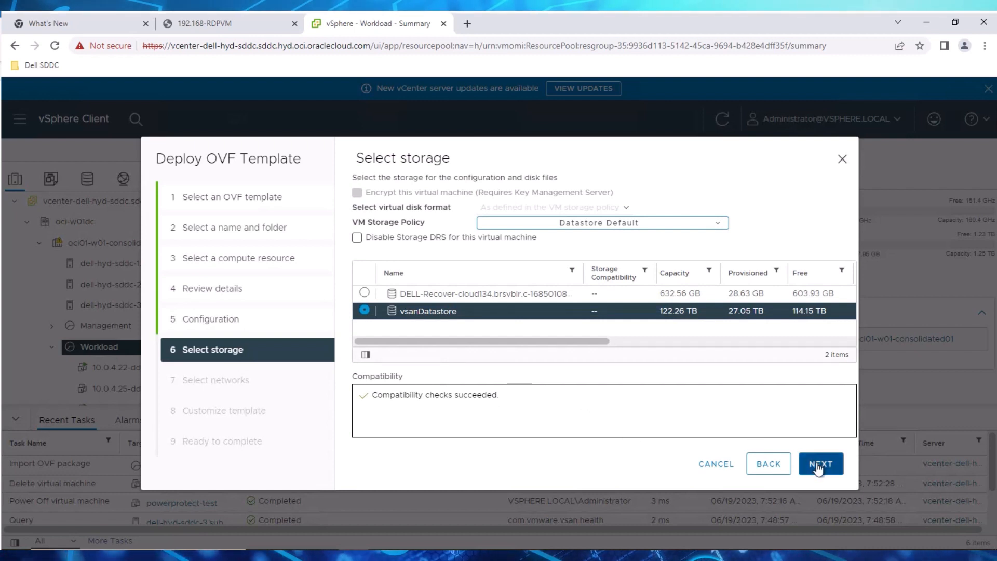
click(820, 464)
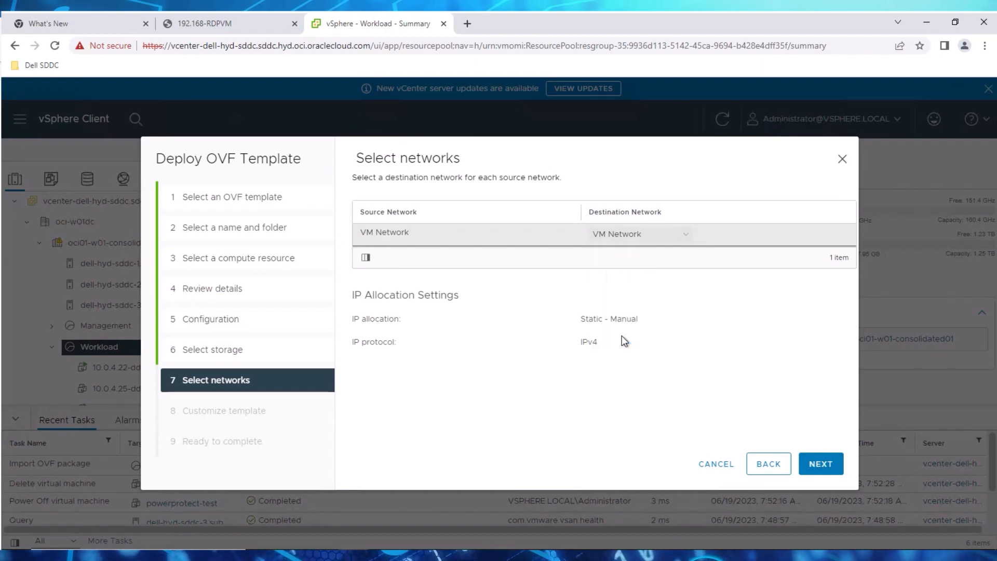
Enter IP 192.168.2.150, netmask 255.255.255.0, DNS and hostname, then finish the deployment
text(192.168.2.1)
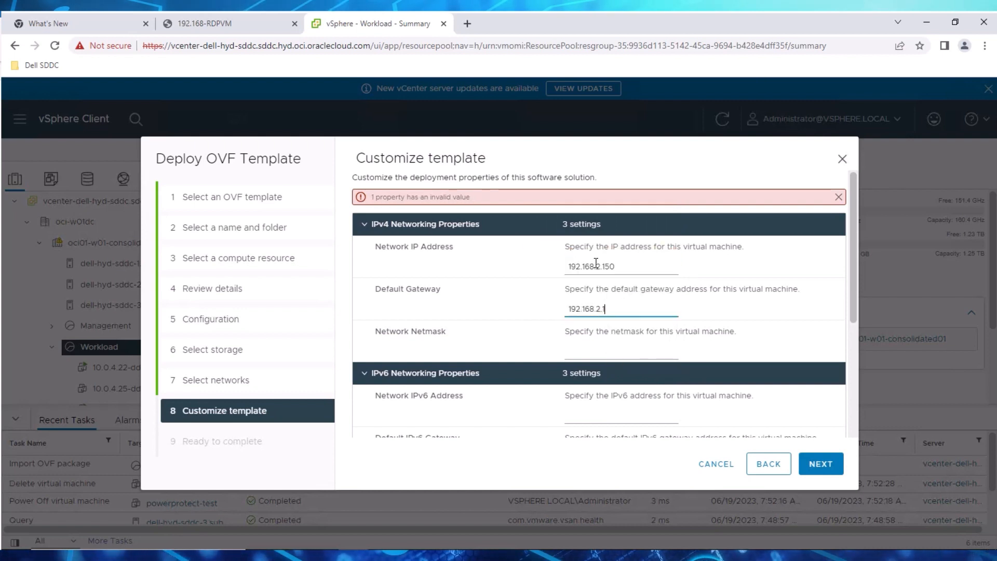
text(255.255.255.0)
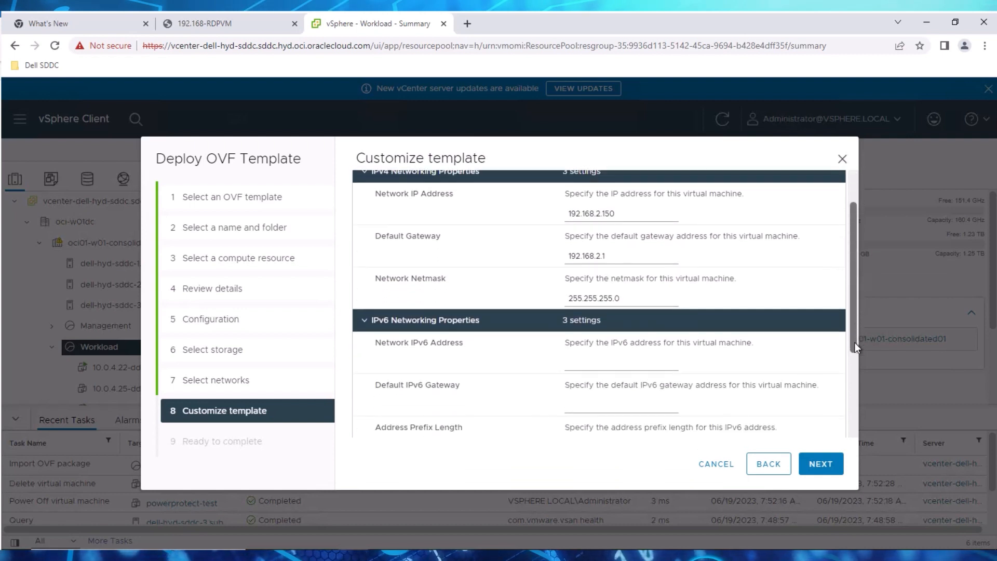
click(621, 386)
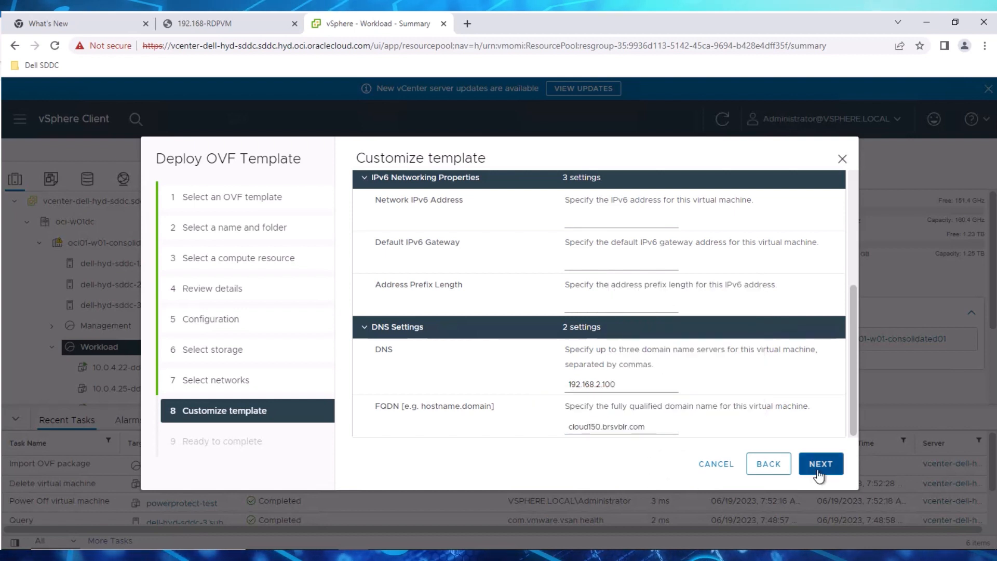
click(819, 464)
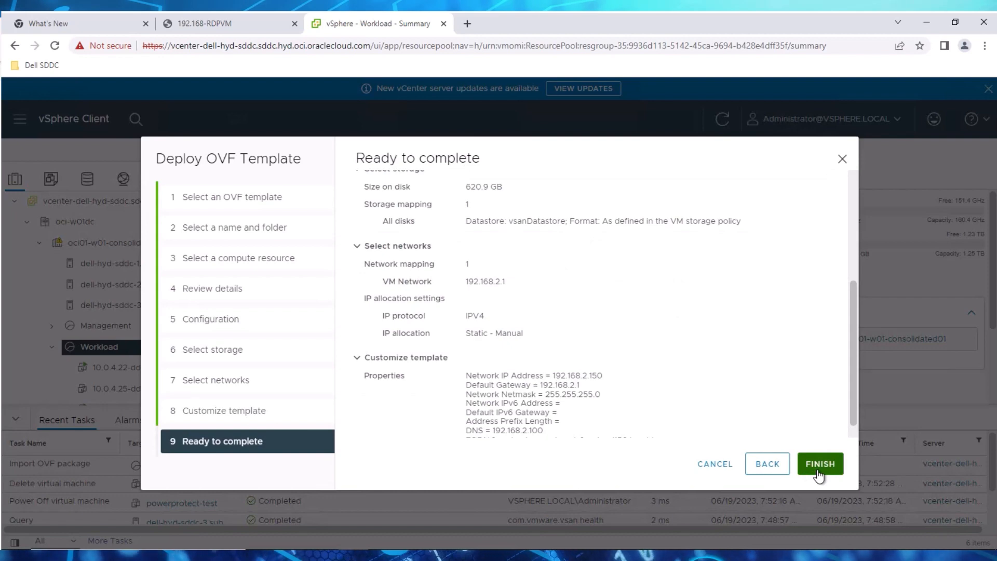
click(819, 463)
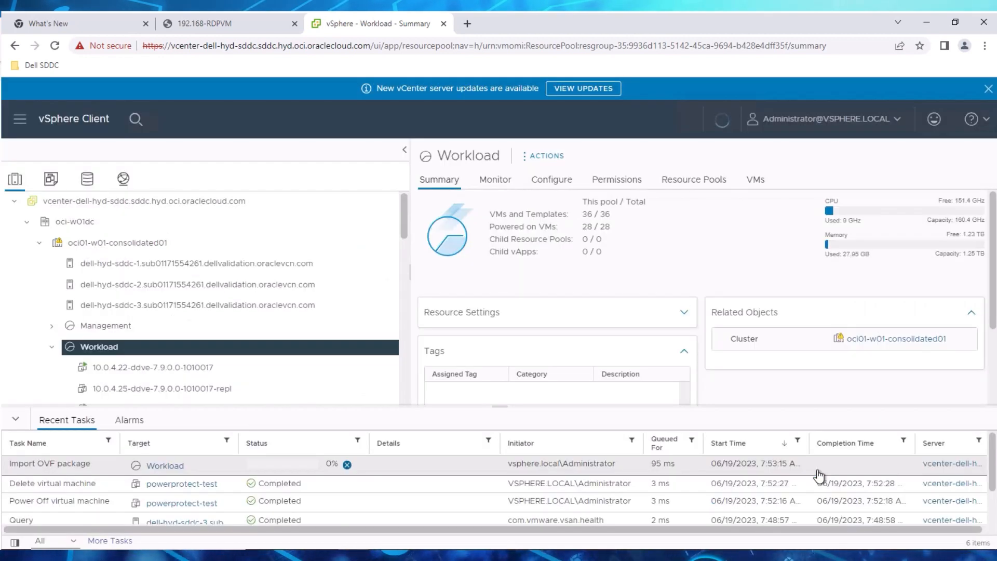
Power on powerprotect-test-deployment and launch its web console
click(152, 258)
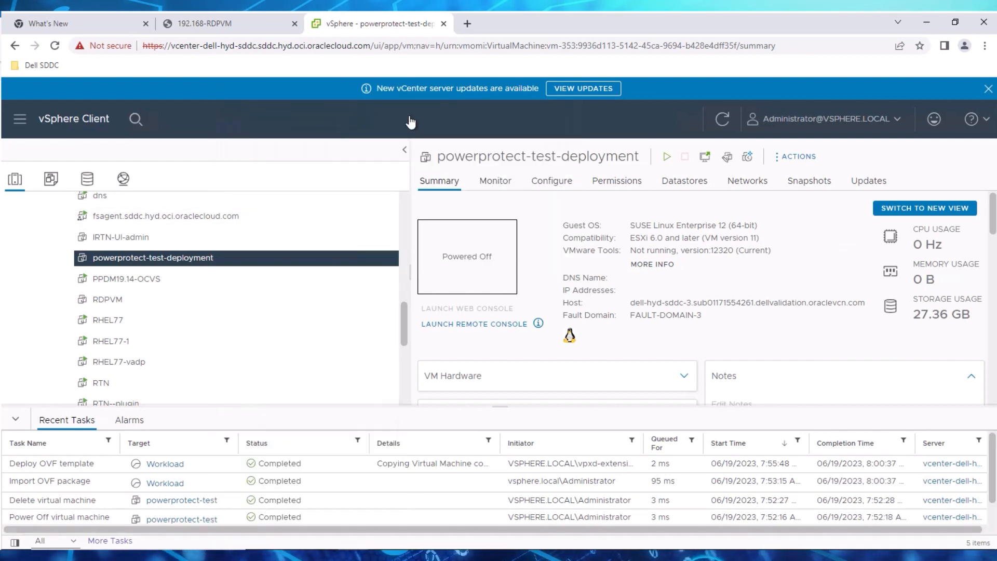
mouse_move(312, 263)
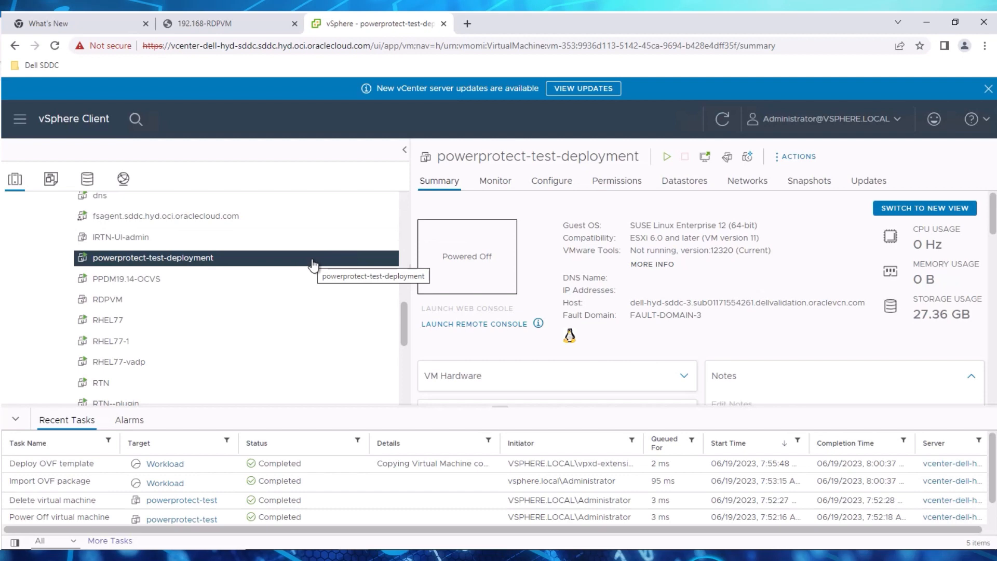
click(667, 157)
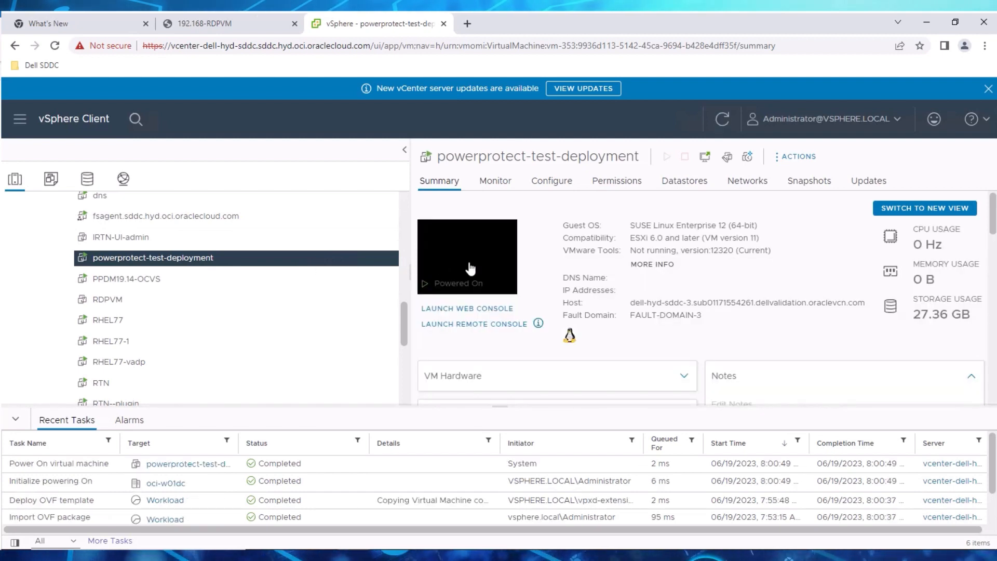
click(467, 308)
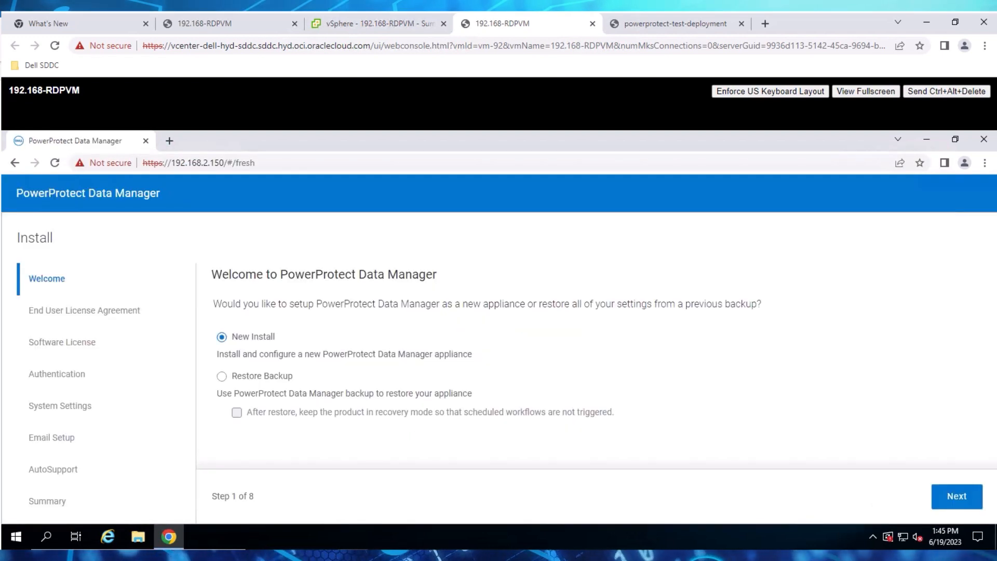
mouse_move(570, 292)
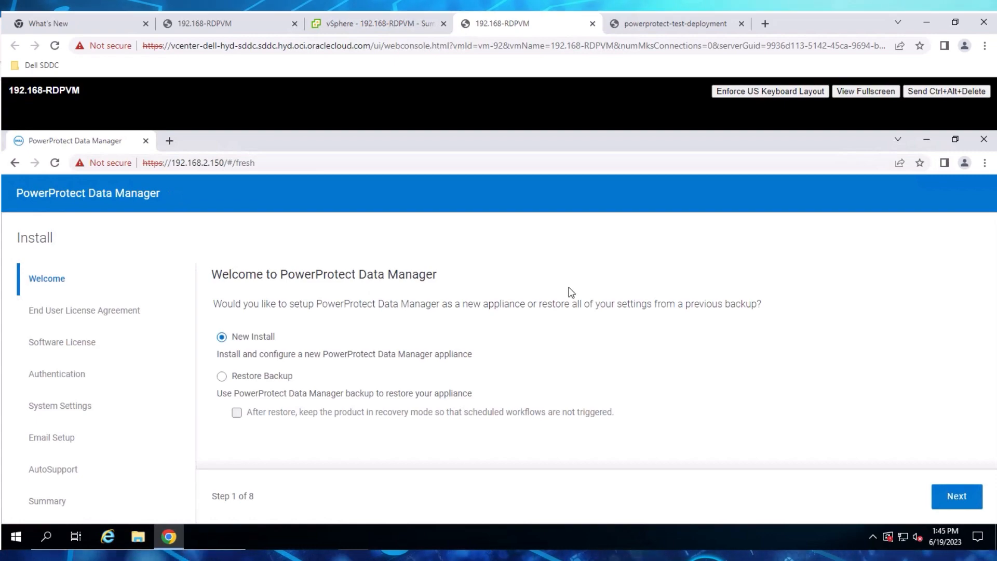
Start a new install, accept the license agreement, and keep the 90-day evaluation license
click(956, 496)
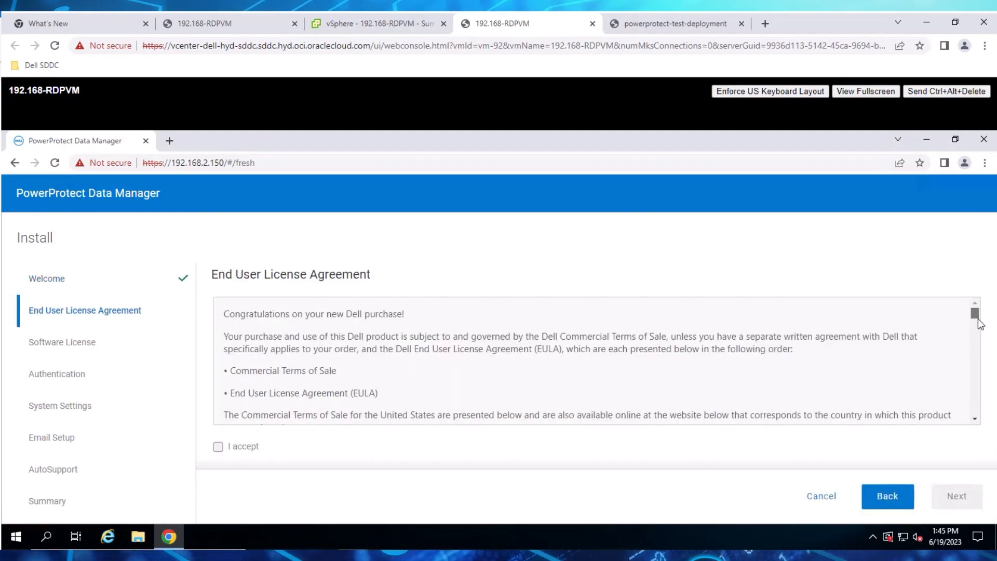
scroll(down, 3)
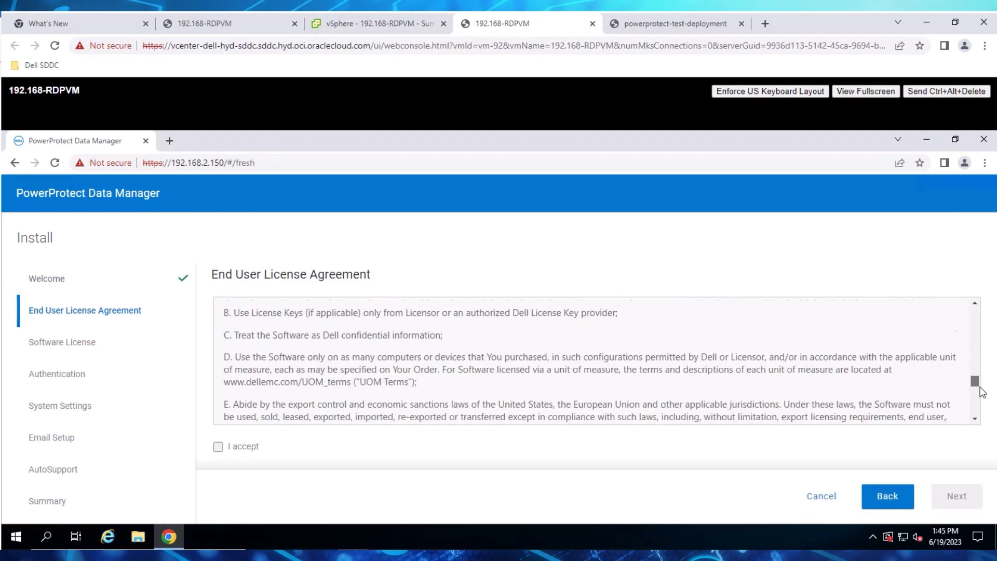
click(219, 446)
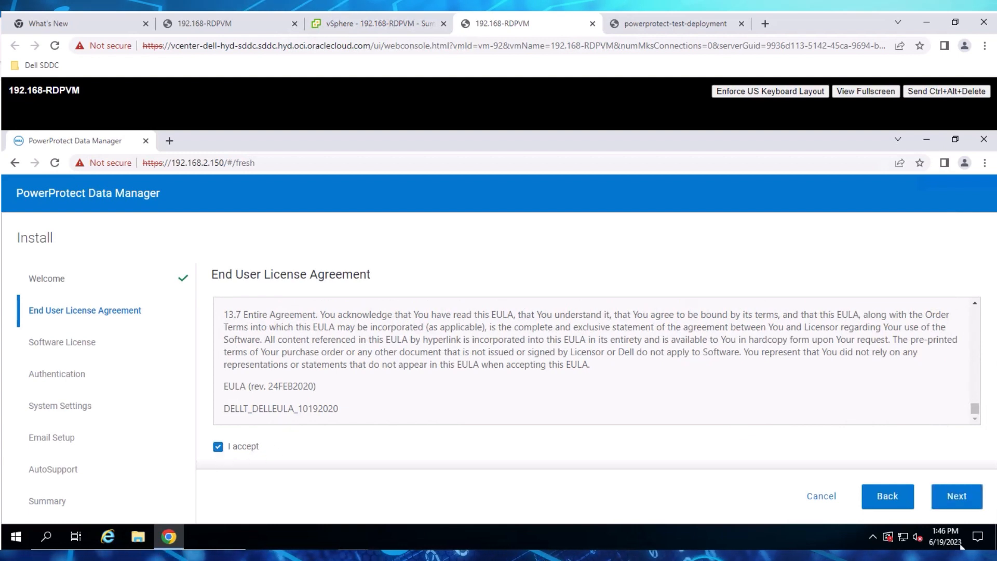
click(956, 496)
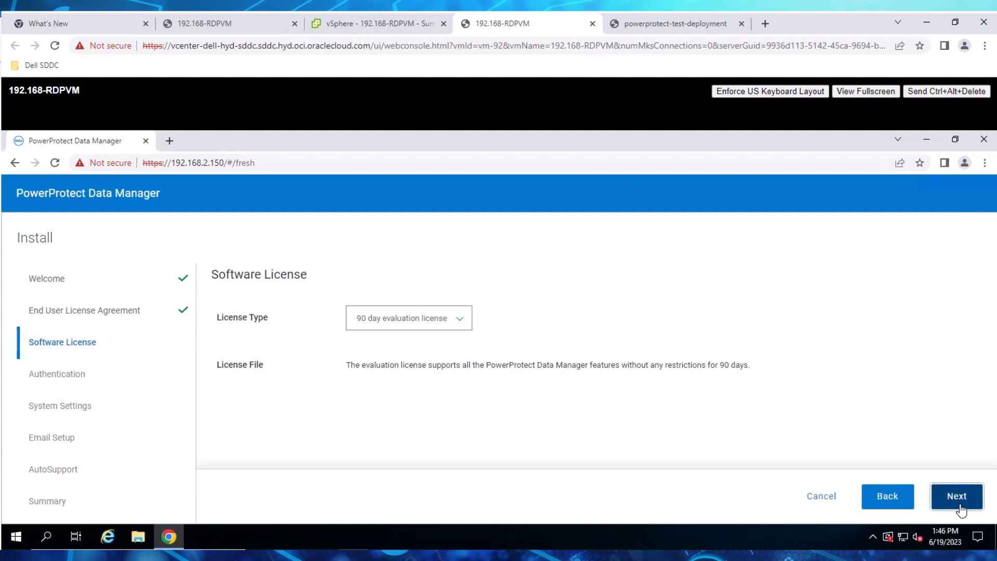
click(957, 496)
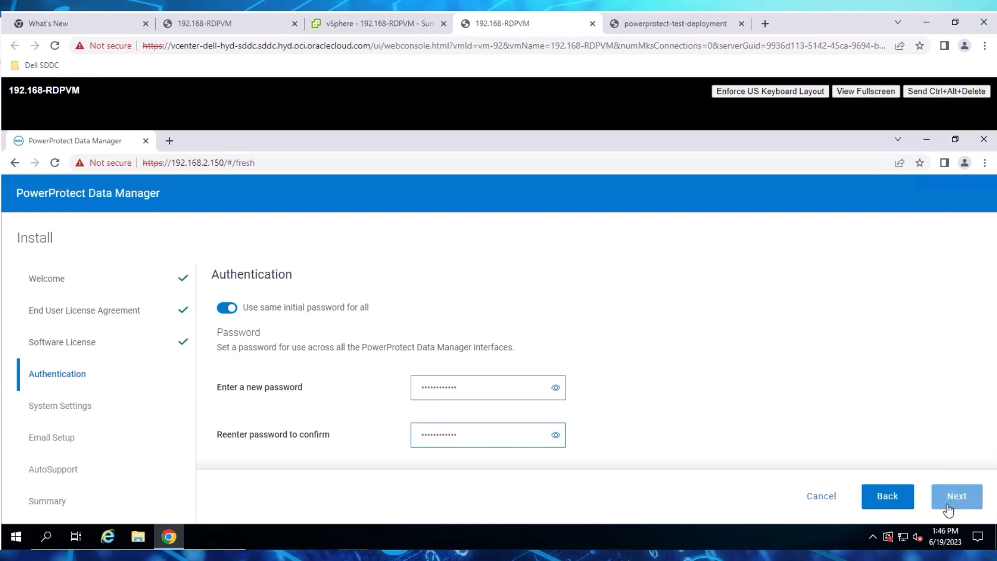
Set timezone America/New_York and add NTP server 192.168.2.100
click(956, 496)
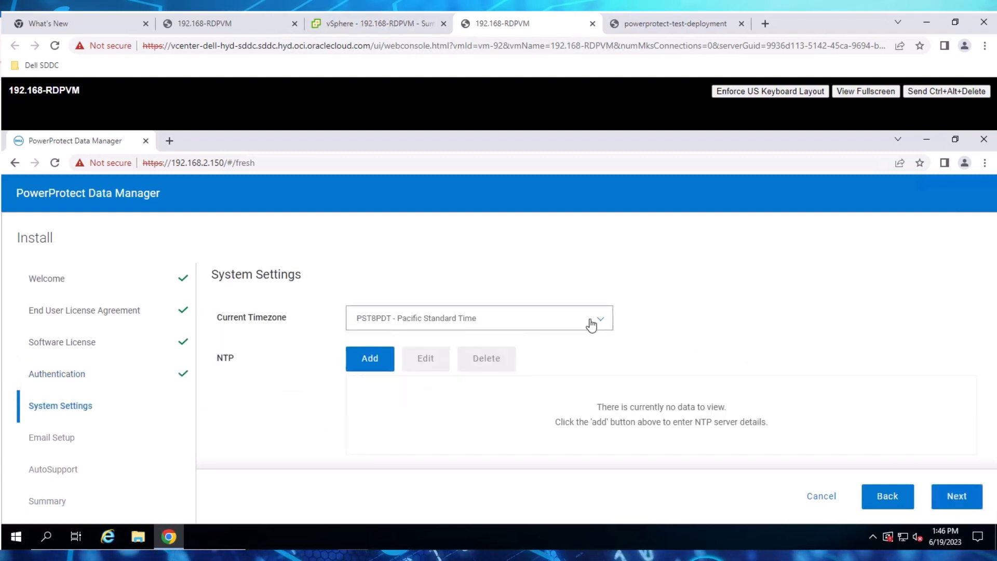
click(597, 318)
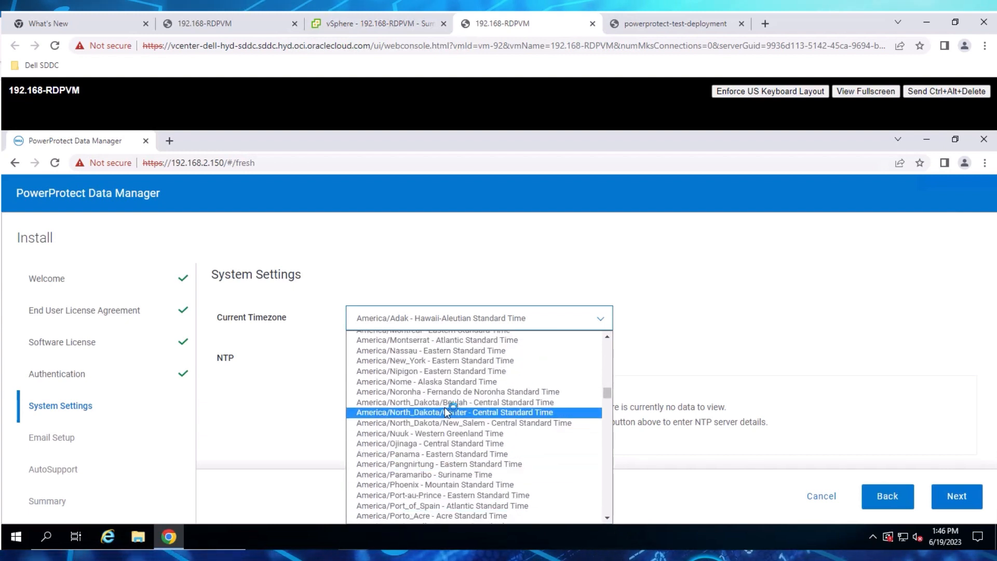
click(434, 360)
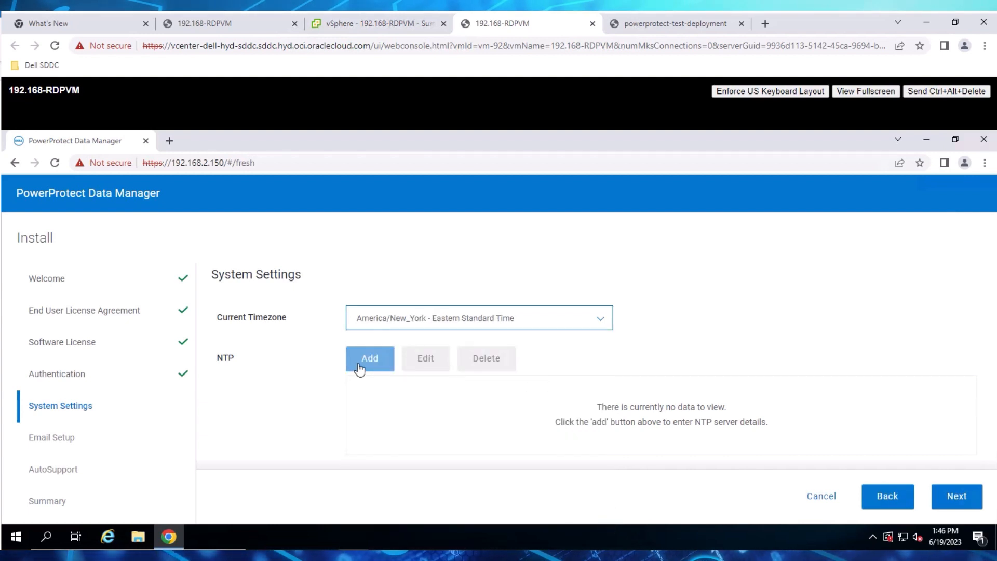
click(369, 358)
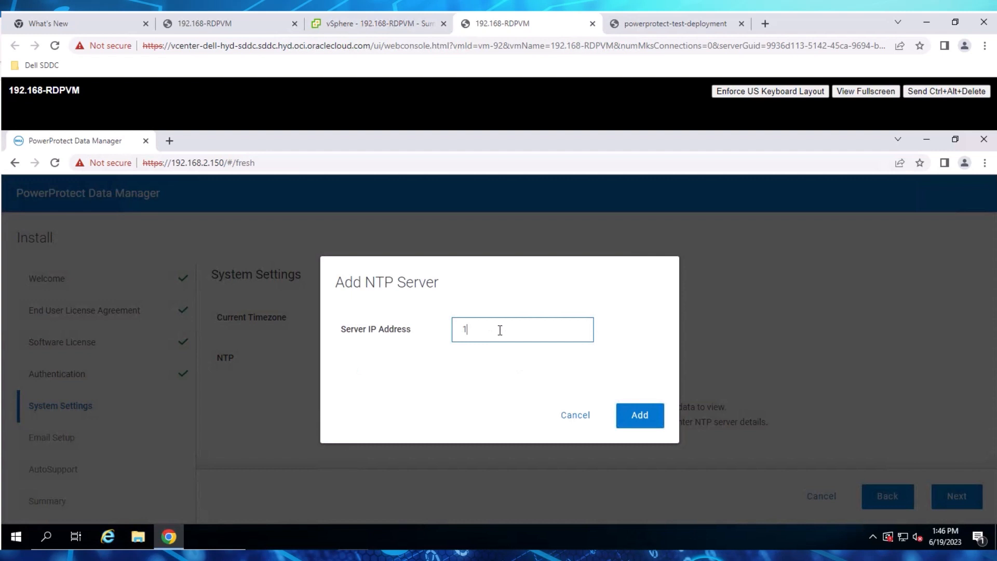
text(92.168.2.100)
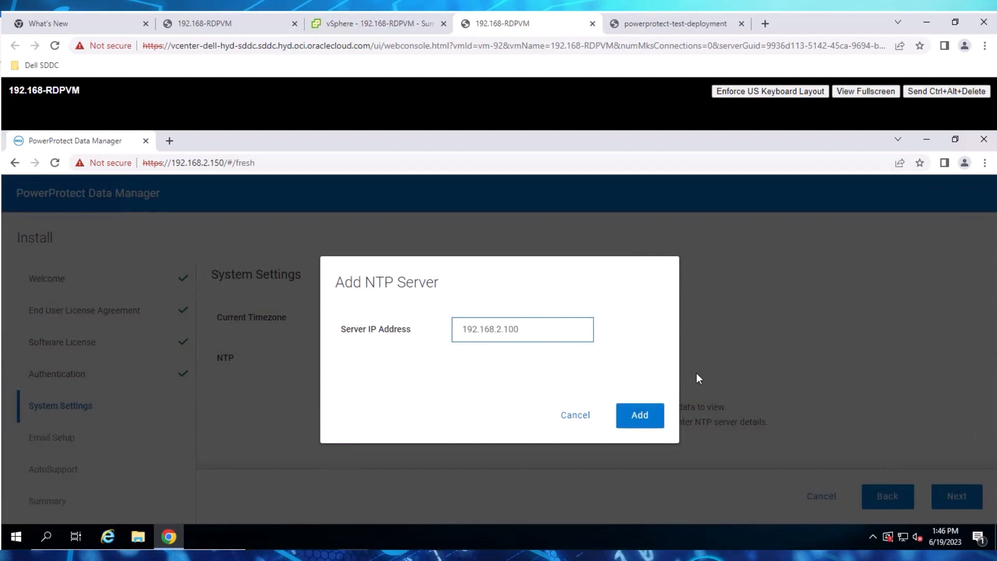
click(639, 415)
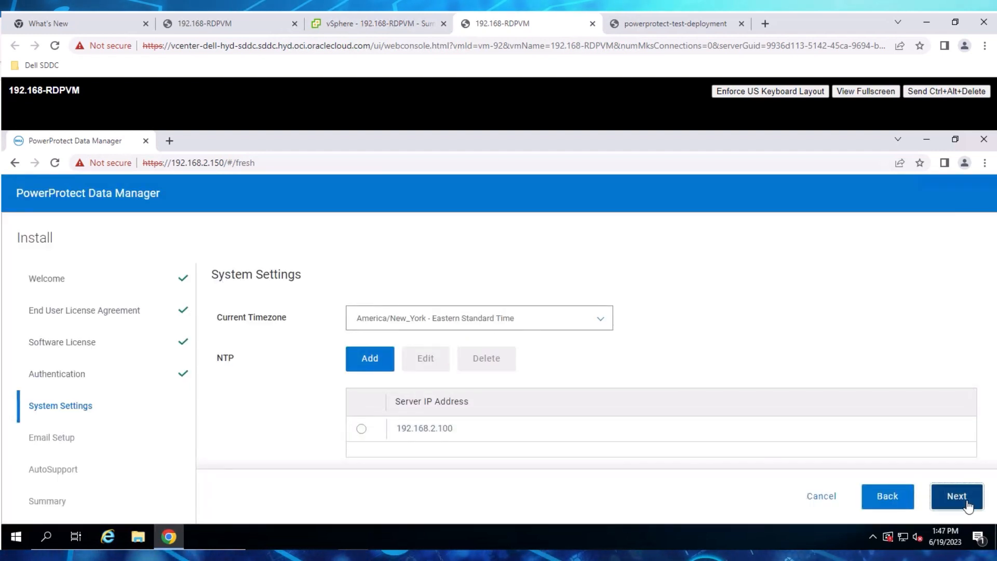
Skip email configuration and continue to the installation summary
click(955, 496)
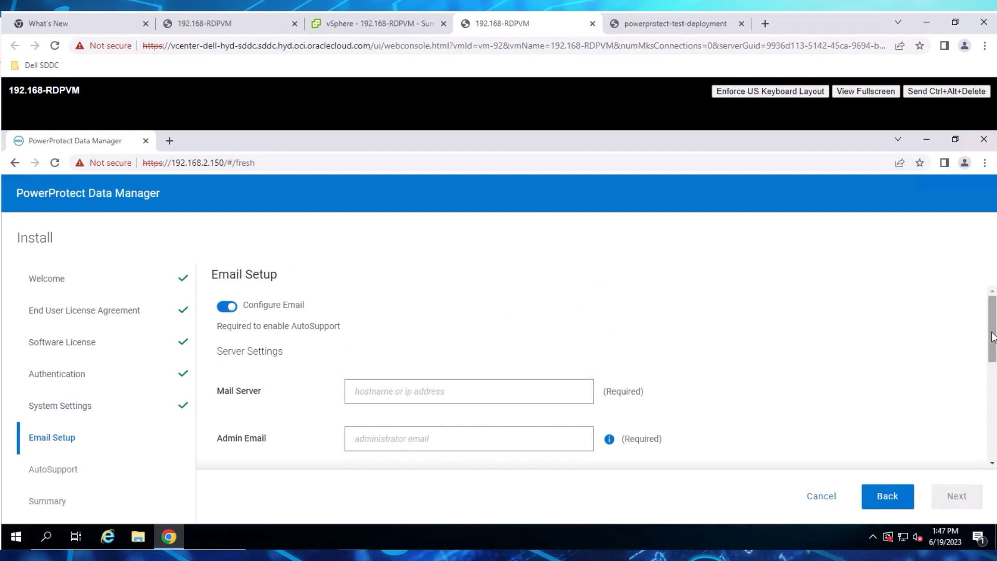
scroll(down, 3)
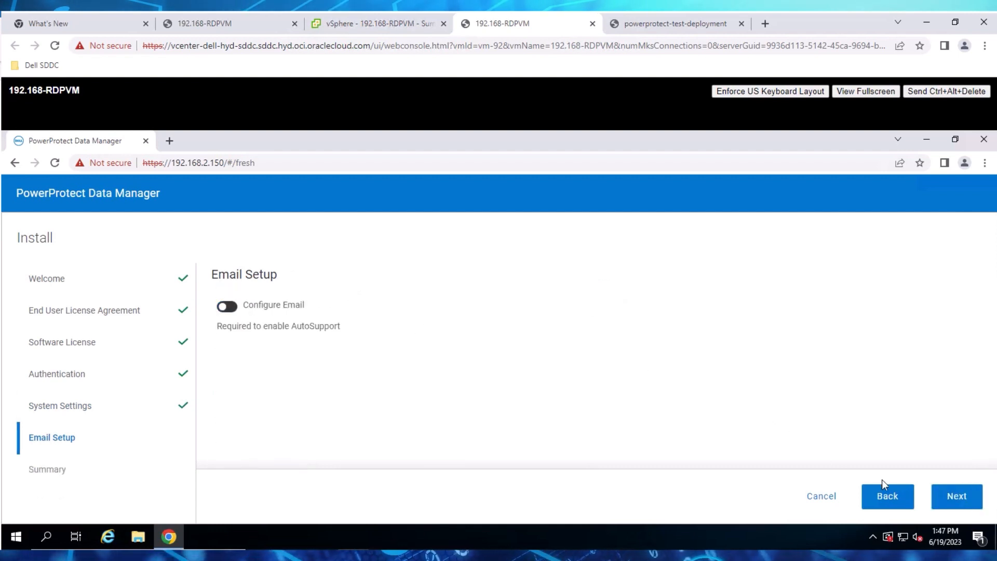
click(956, 496)
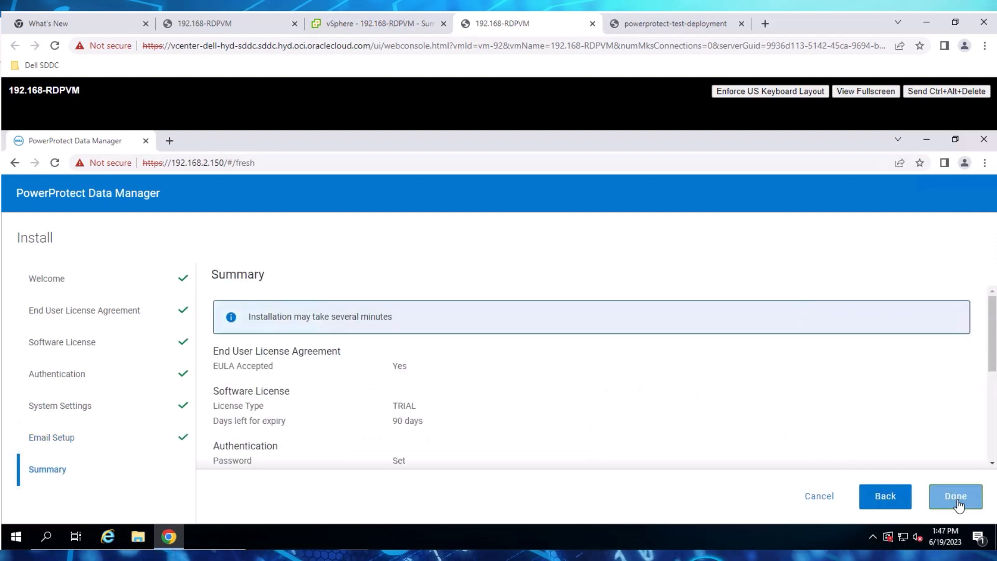
Scroll through the Summary page and confirm with Done to begin installing
scroll(down, 3)
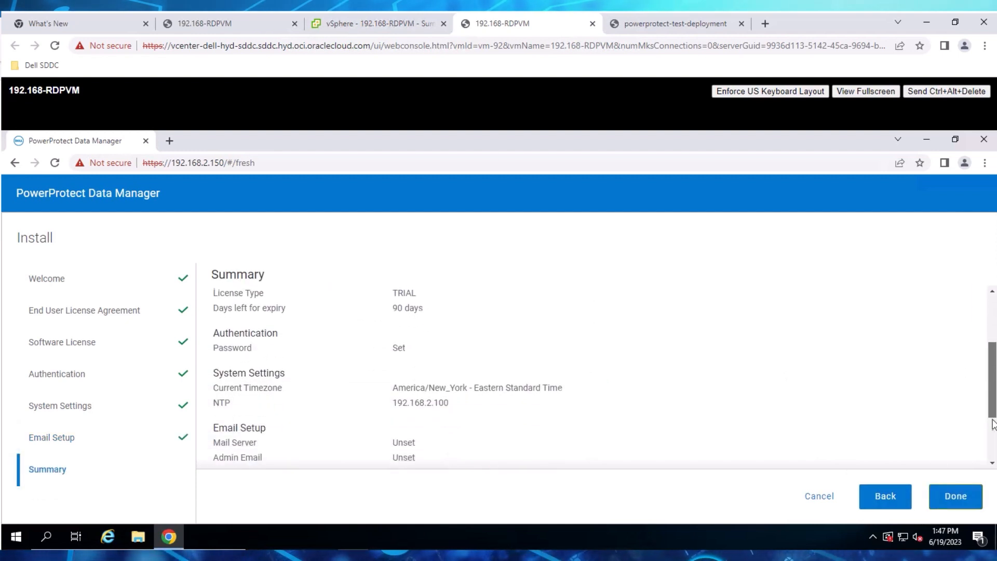
scroll(down, 3)
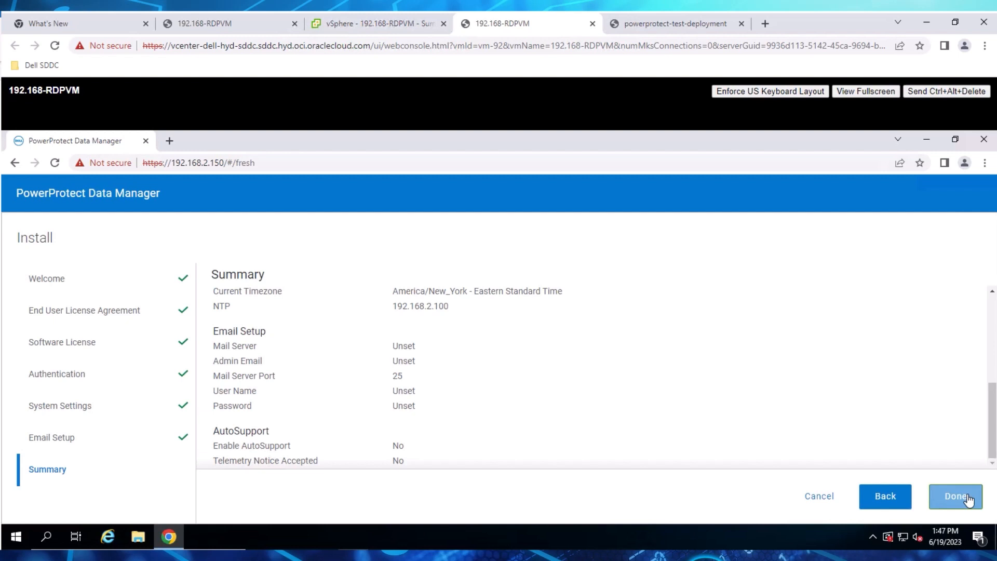
click(955, 496)
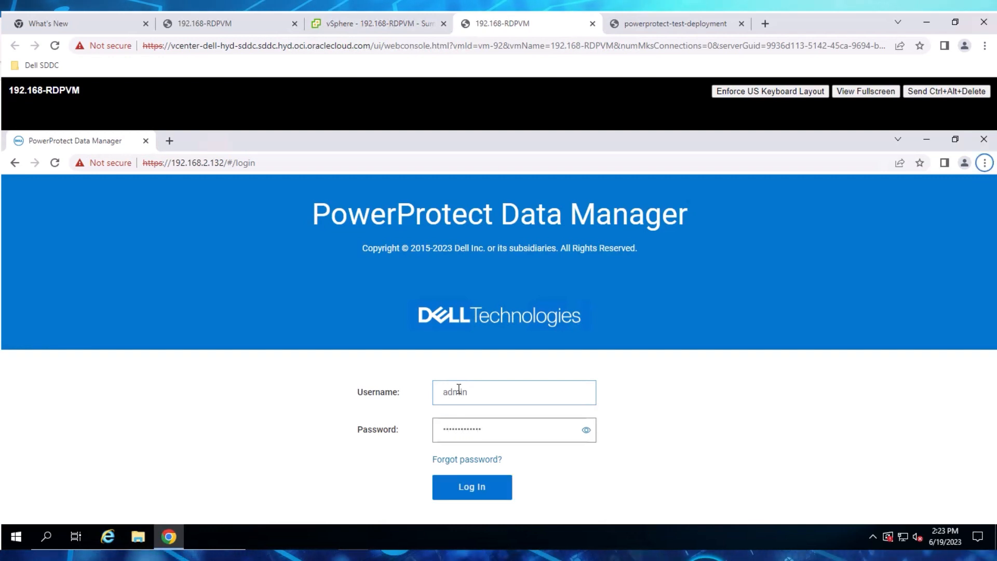
Log in as admin, close the What's New dialog, and expand Infrastructure
click(471, 486)
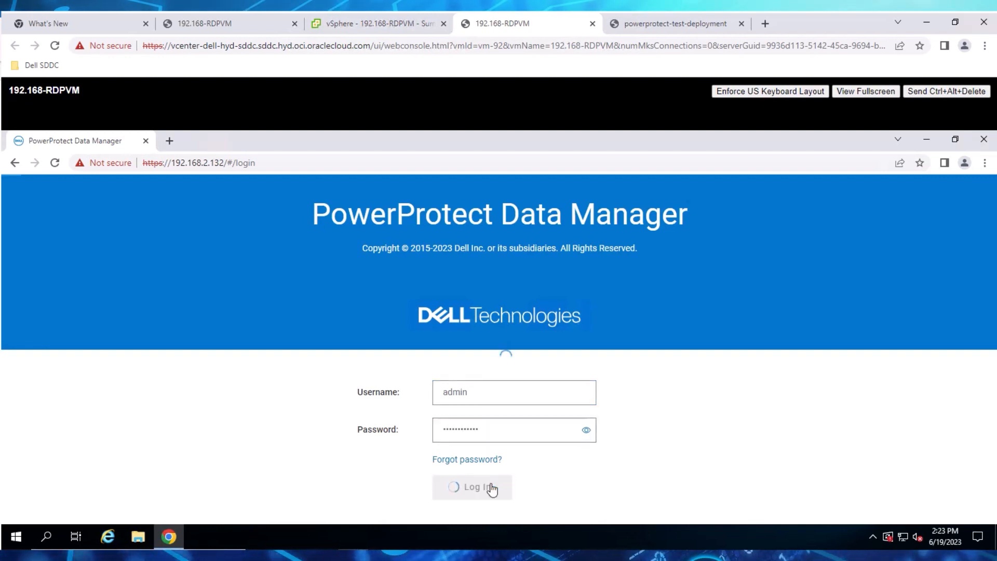
click(472, 487)
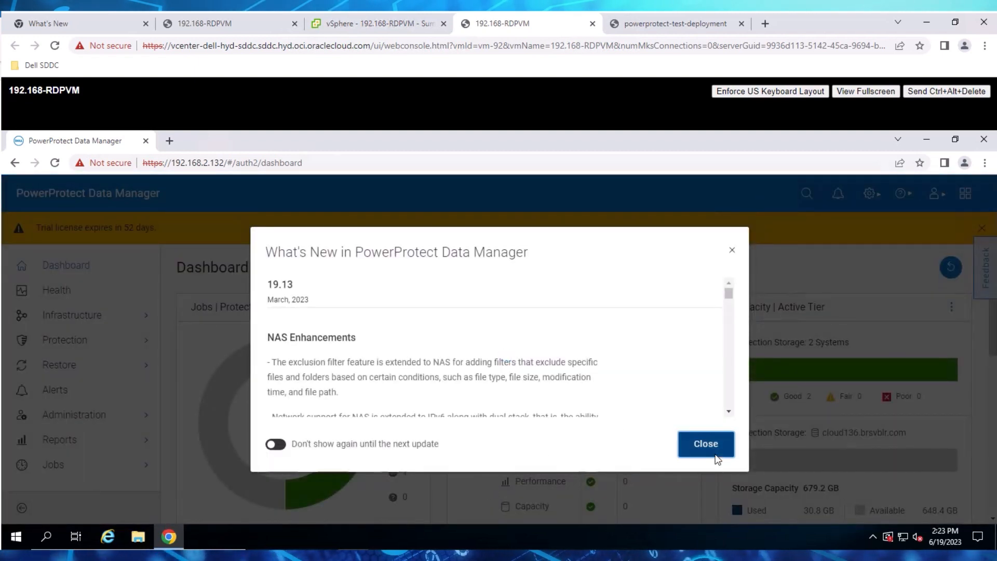
click(706, 443)
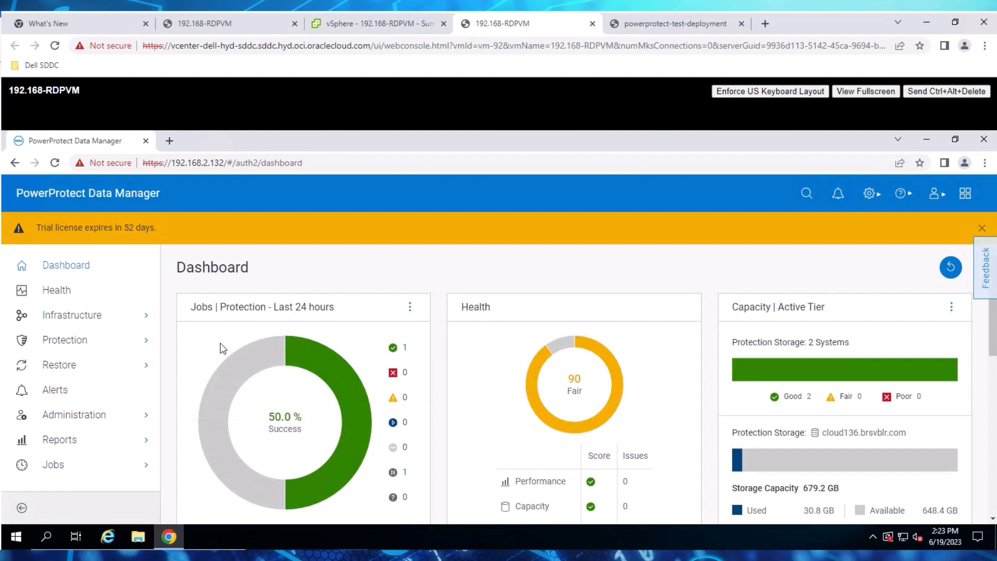
click(71, 315)
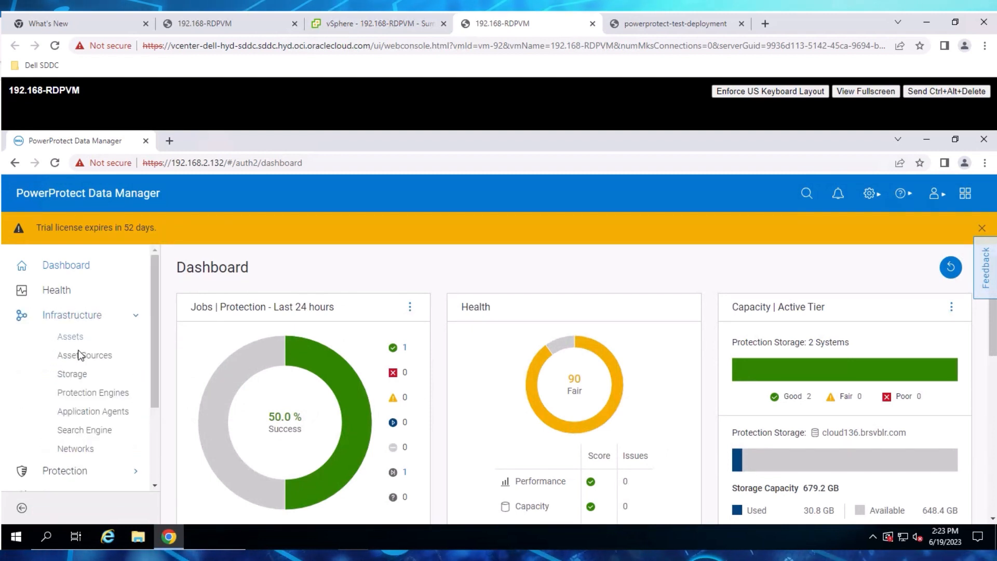
Review the Storage and Assets pages, close the trial banner, and open Protection Policies
click(72, 374)
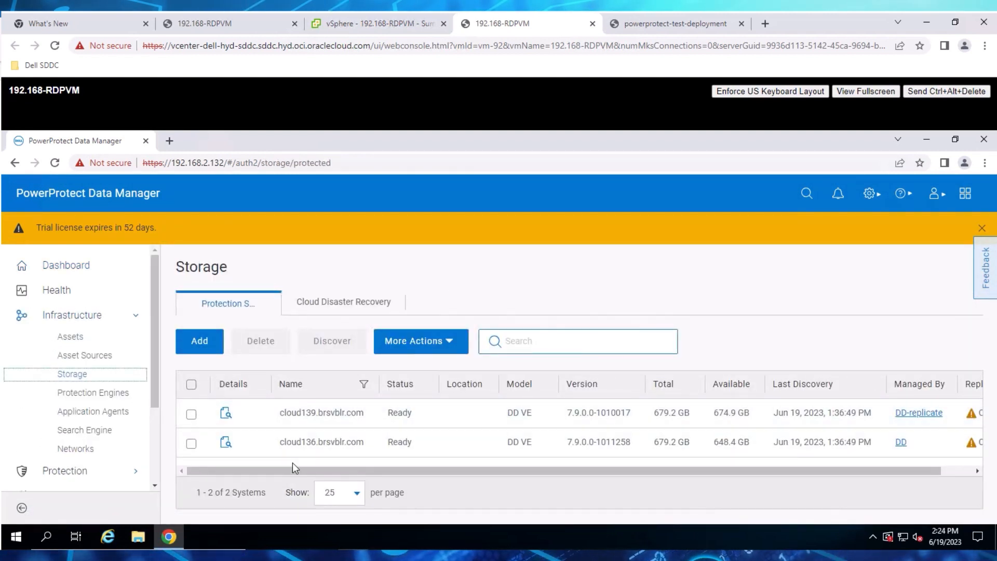
mouse_move(93, 393)
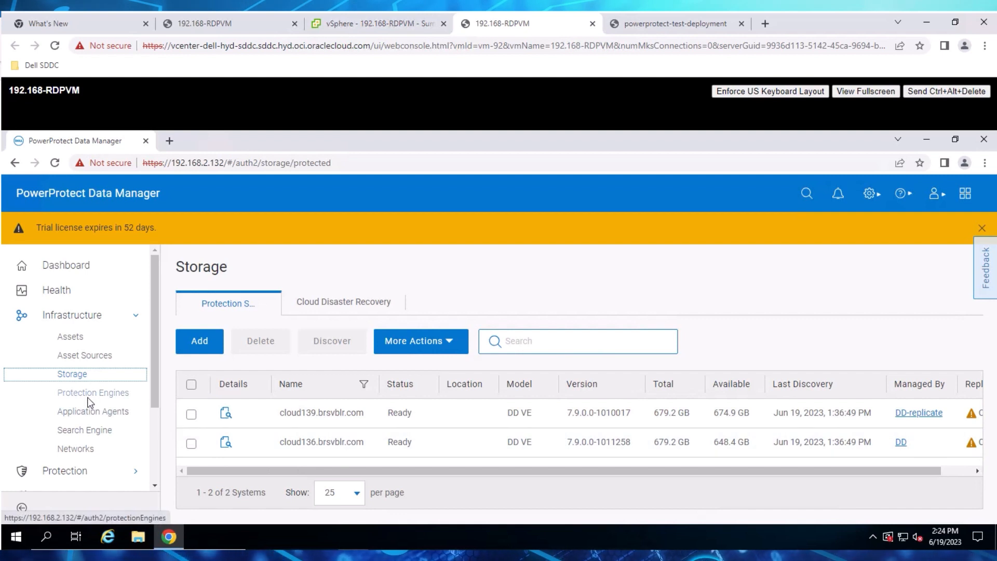
mouse_move(70, 337)
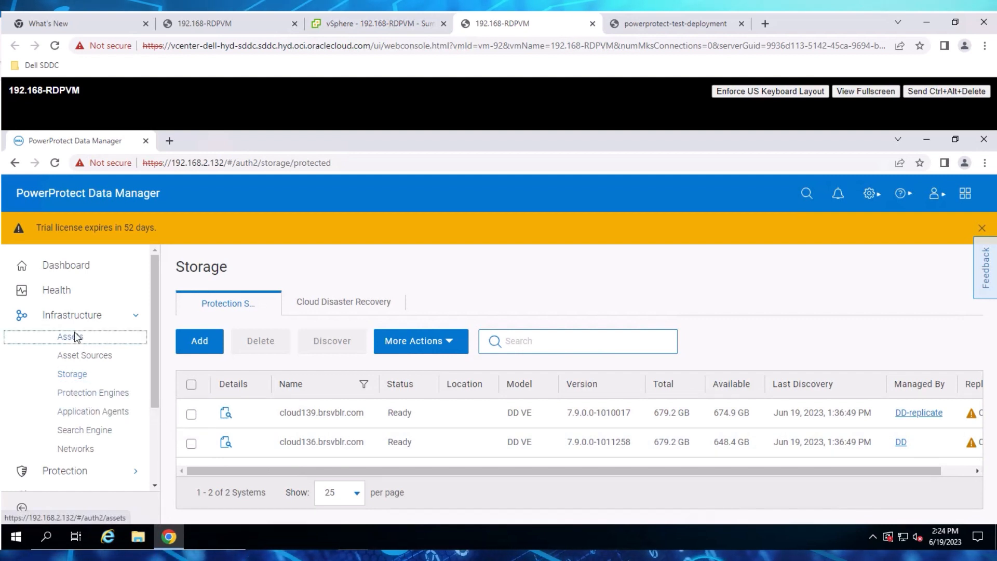
click(69, 337)
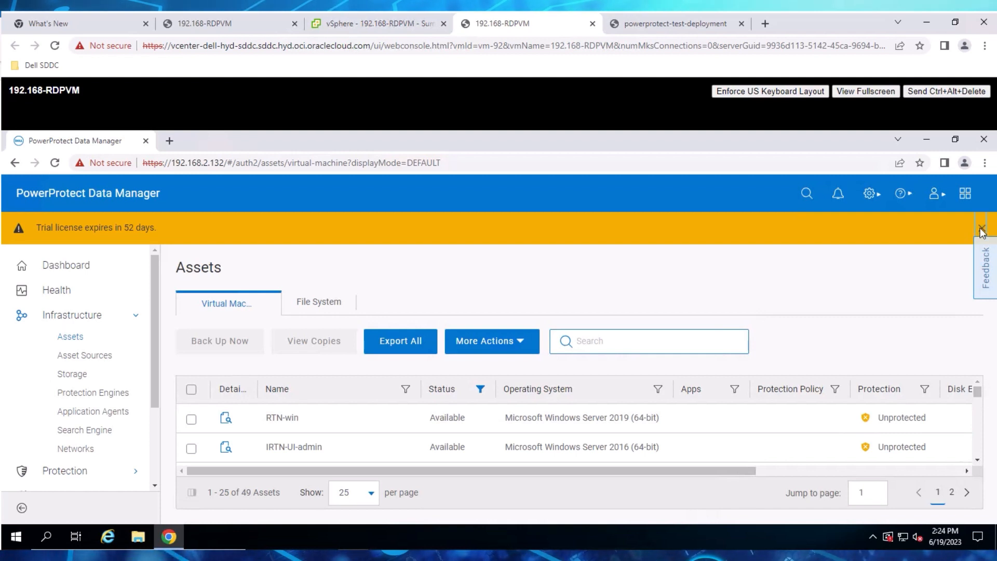
click(981, 227)
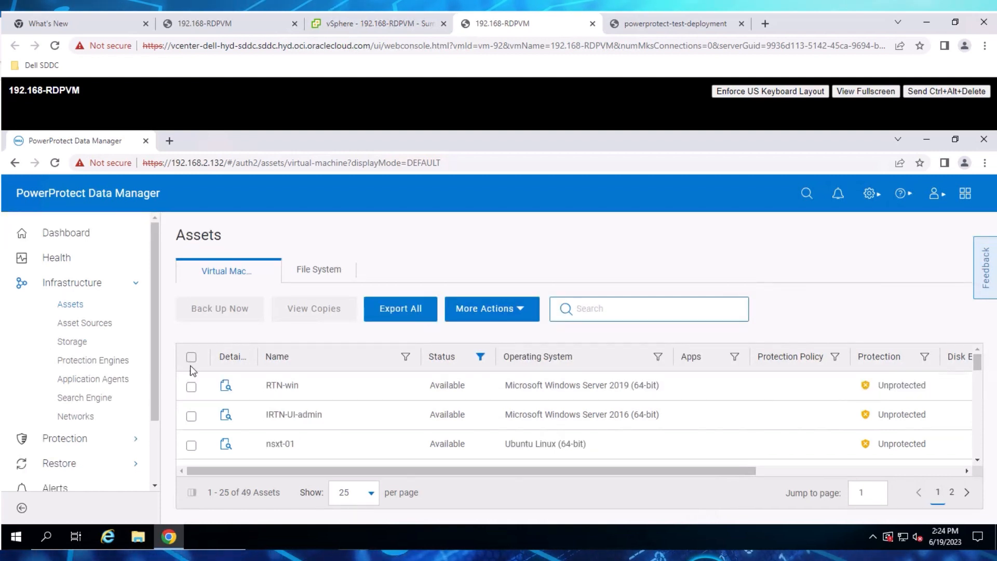
click(64, 438)
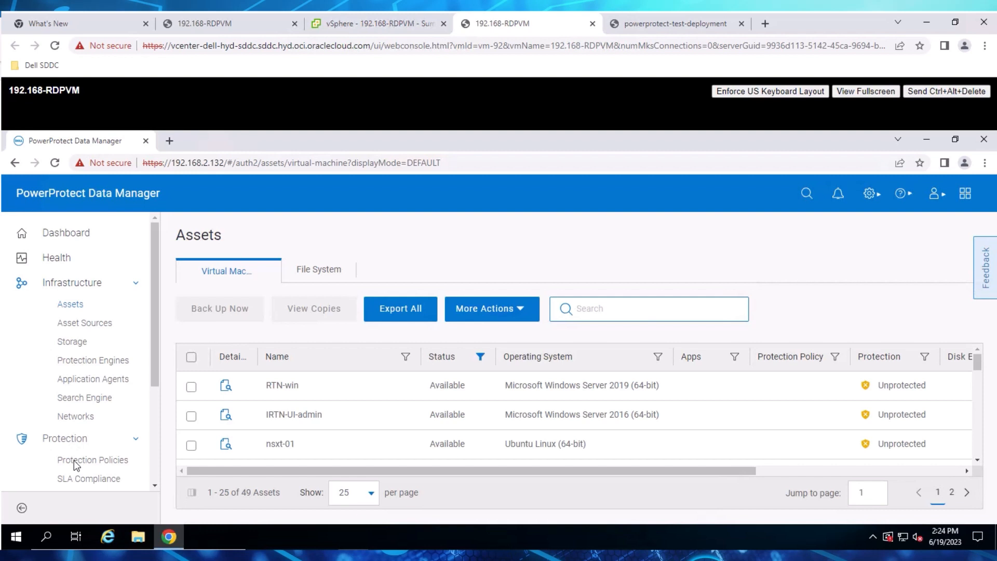
click(93, 459)
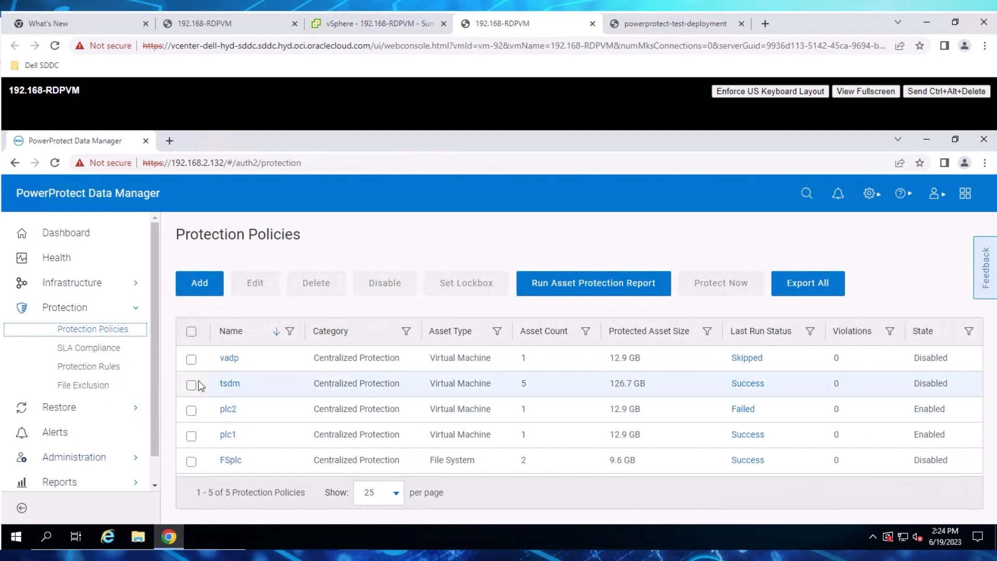
Step the tsdm policy through its OCVS assets, objectives and options, and save it
click(191, 384)
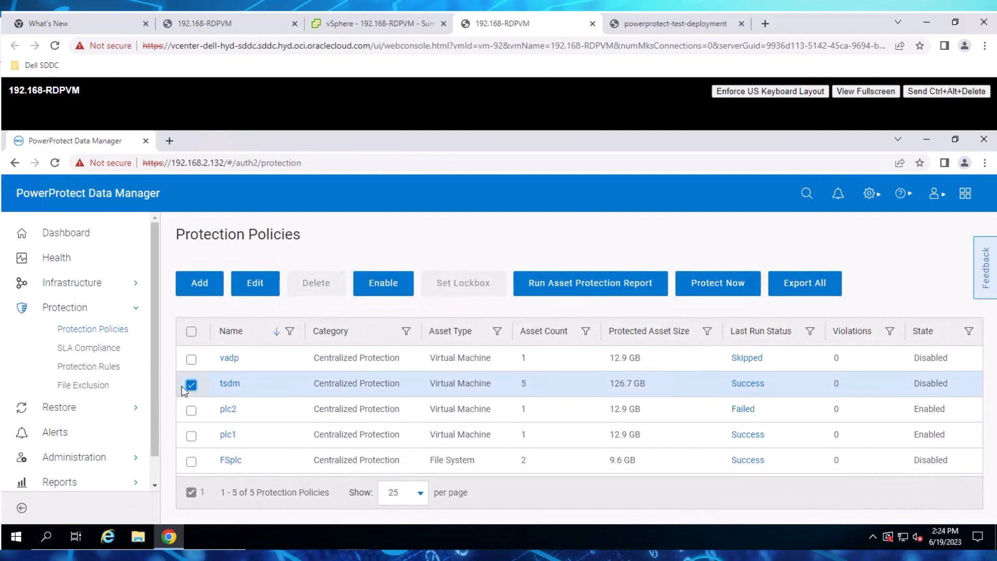
click(255, 283)
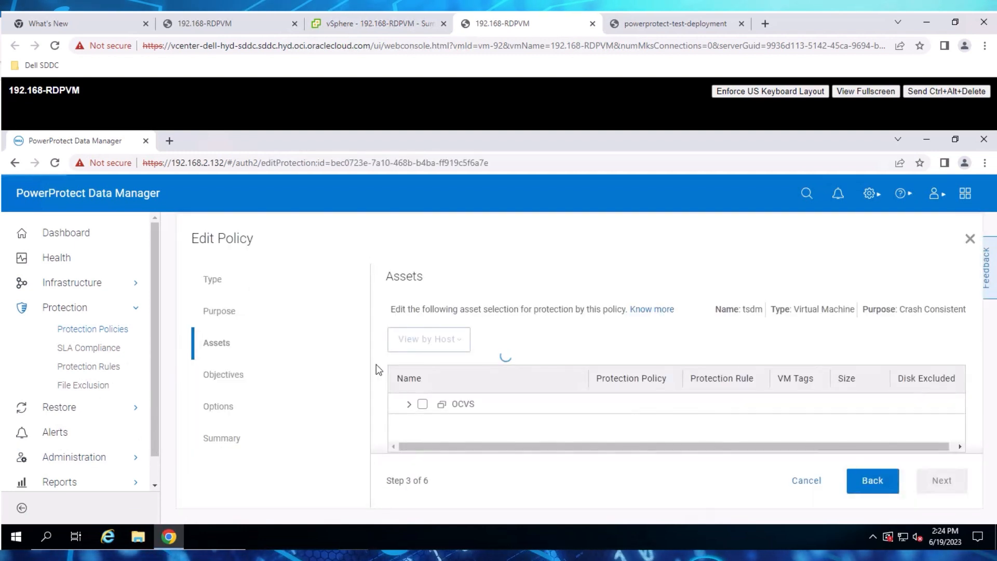
click(422, 402)
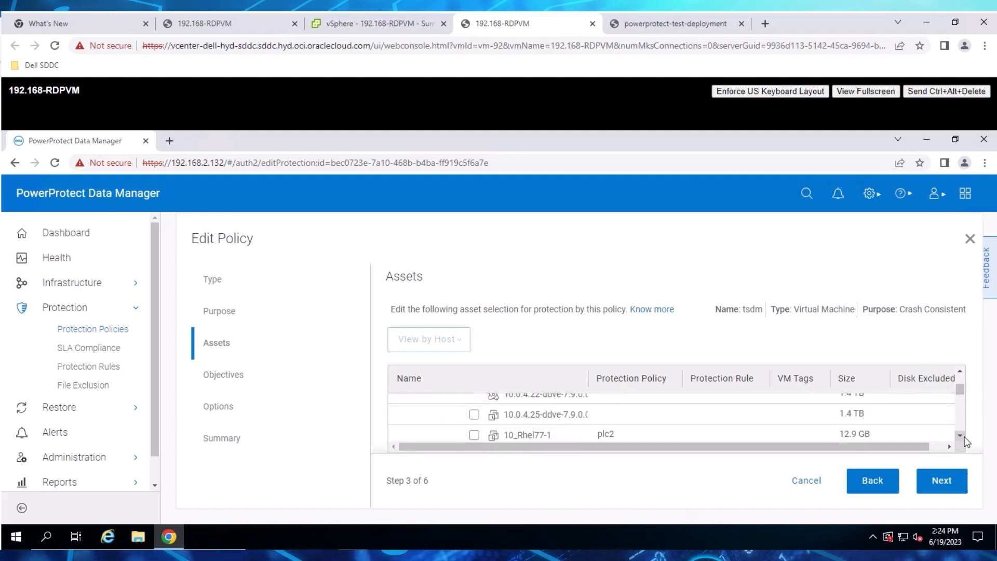
click(941, 479)
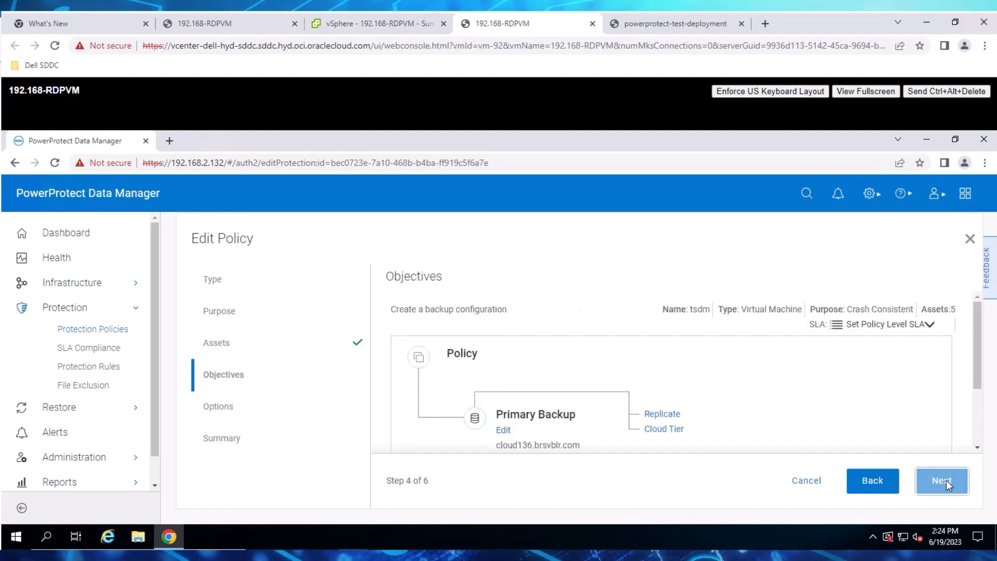
click(941, 480)
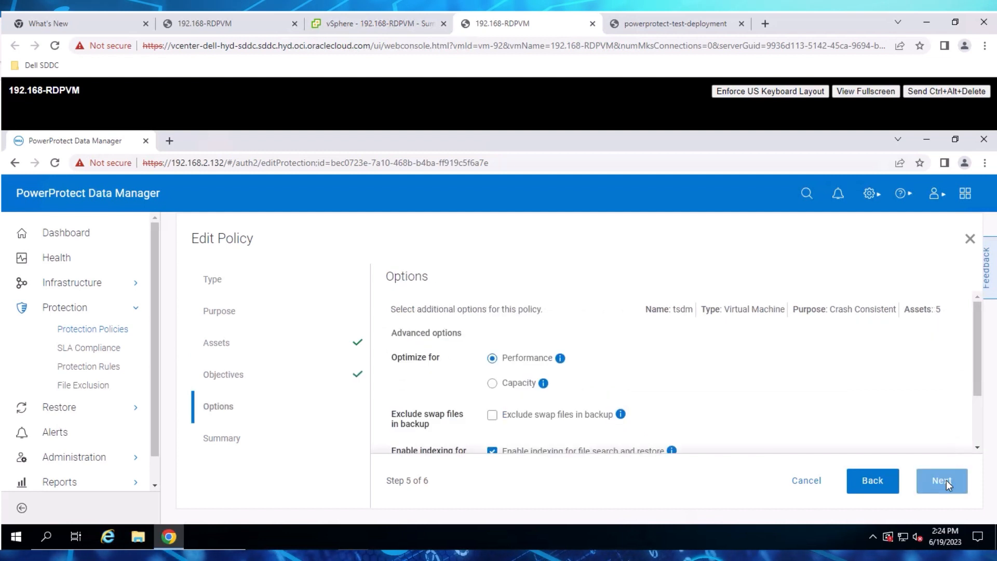
scroll(down, 3)
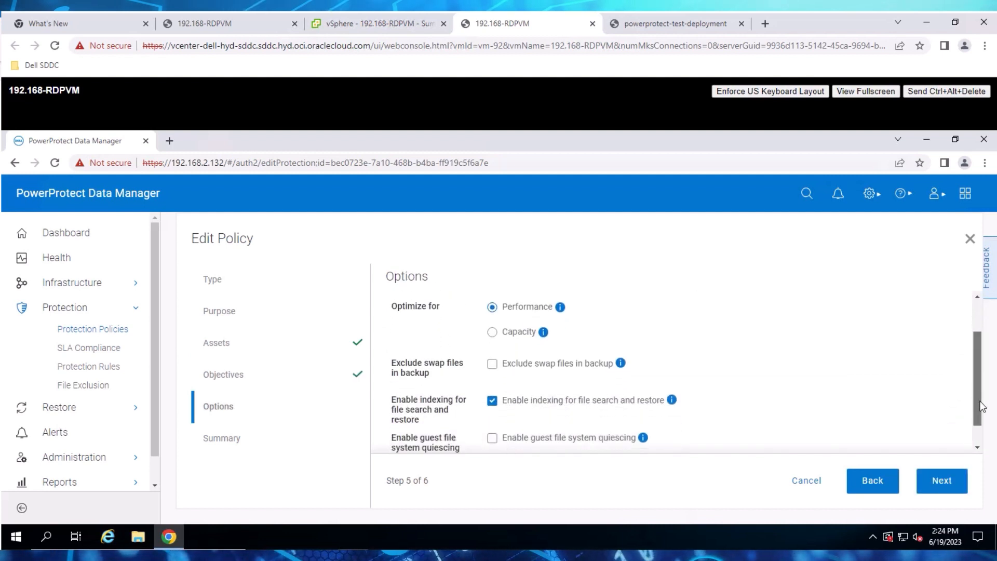
click(942, 480)
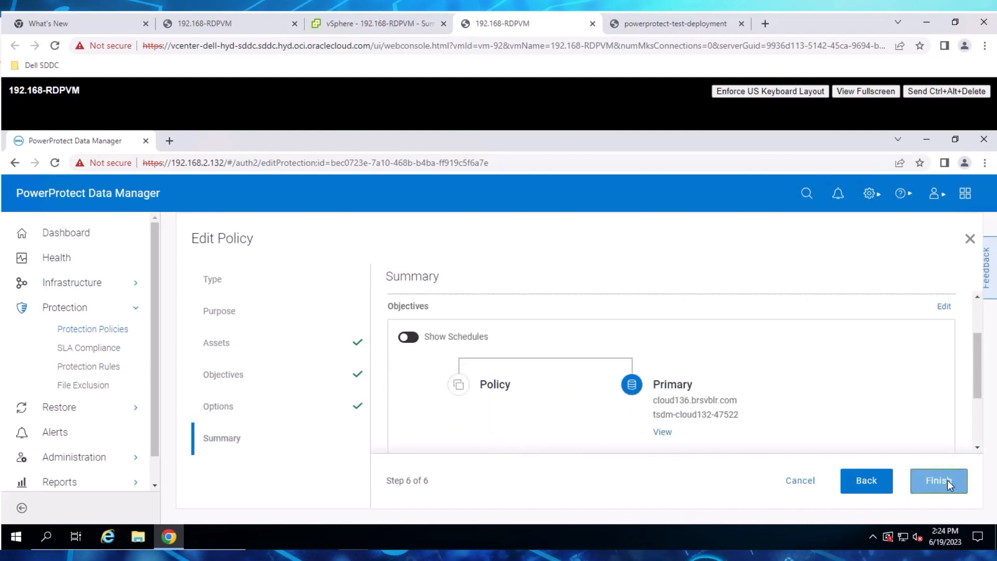
click(938, 479)
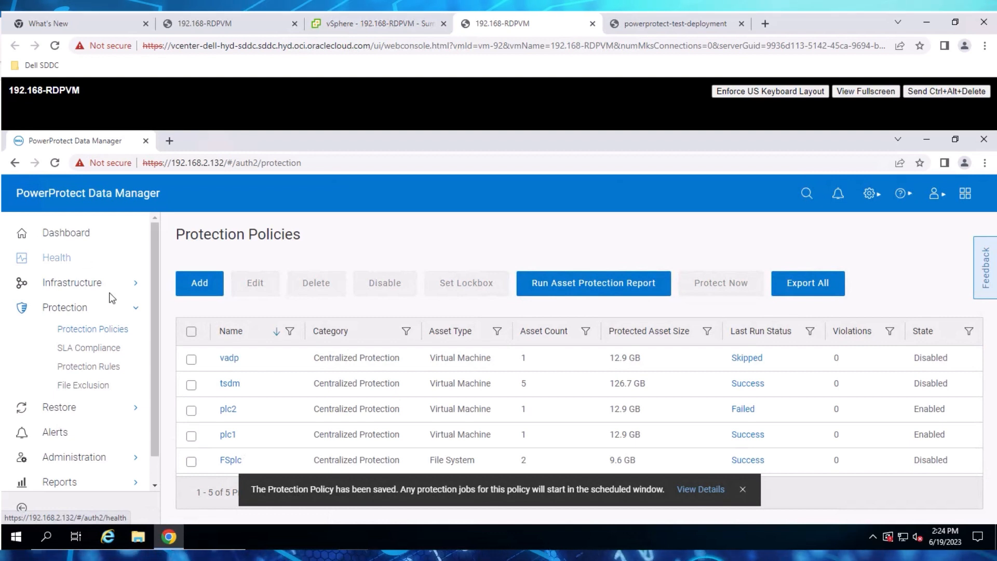
Start an immediate backup of the RHEL77 virtual machine from page 2 of Assets
click(72, 283)
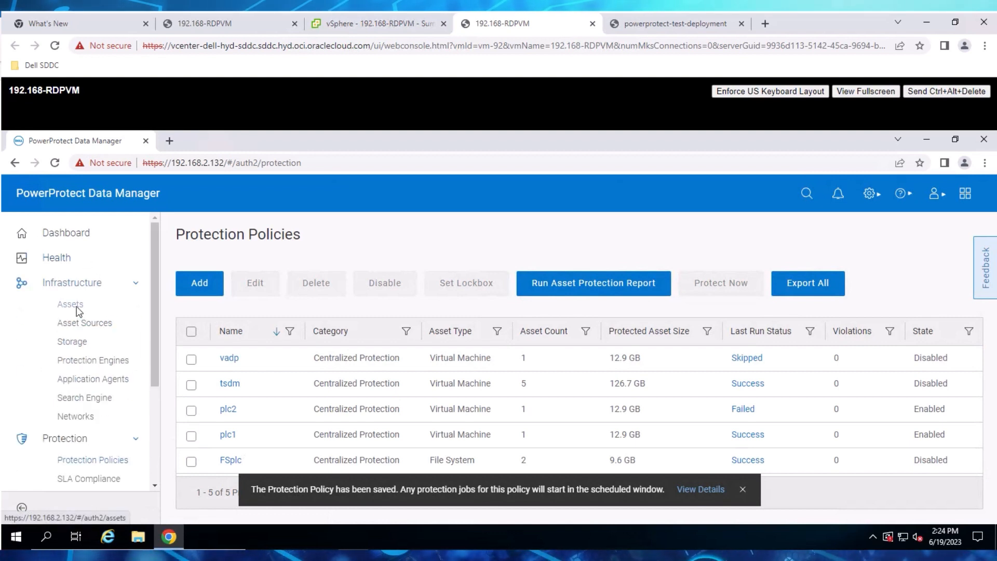
click(70, 304)
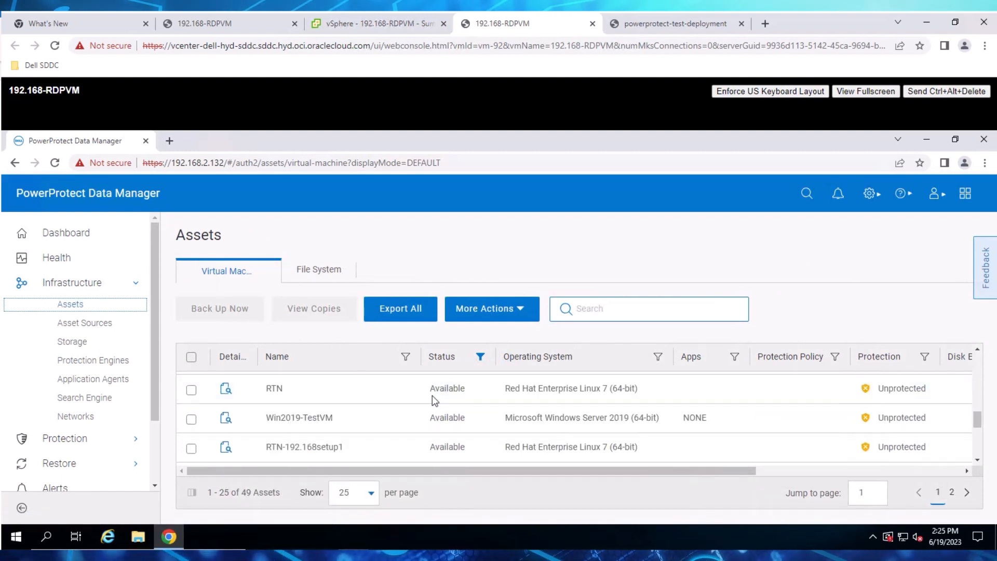
click(952, 492)
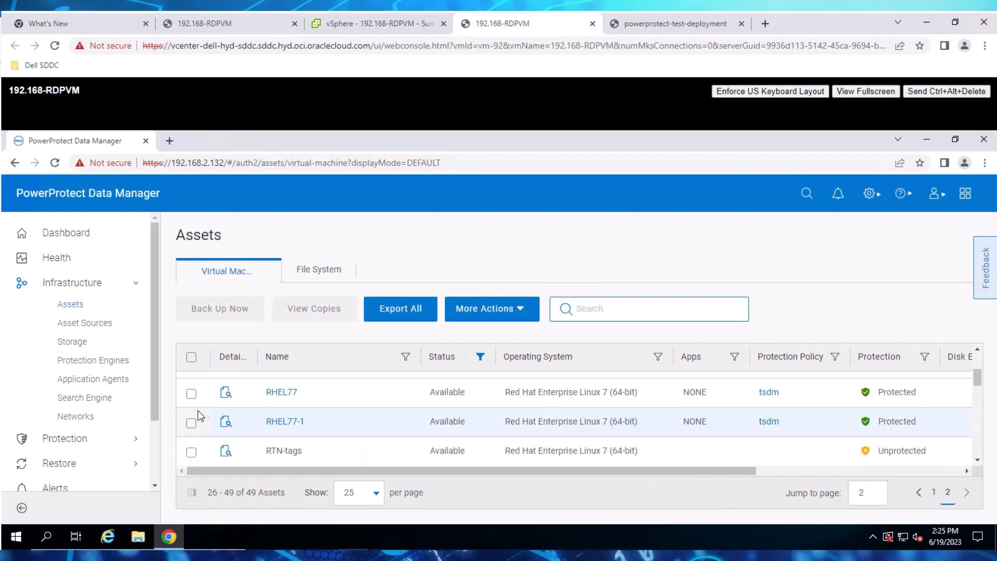
click(192, 392)
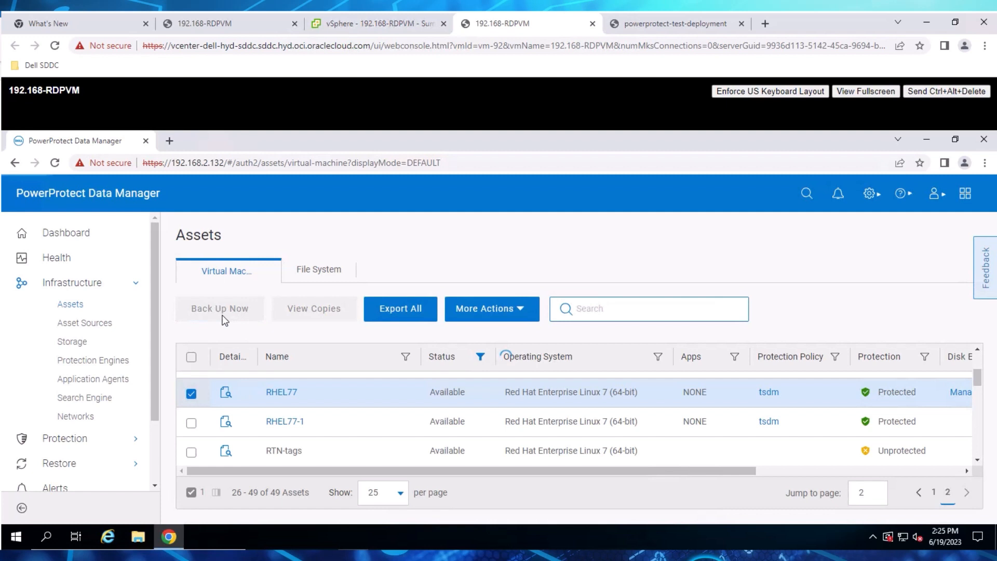
click(219, 308)
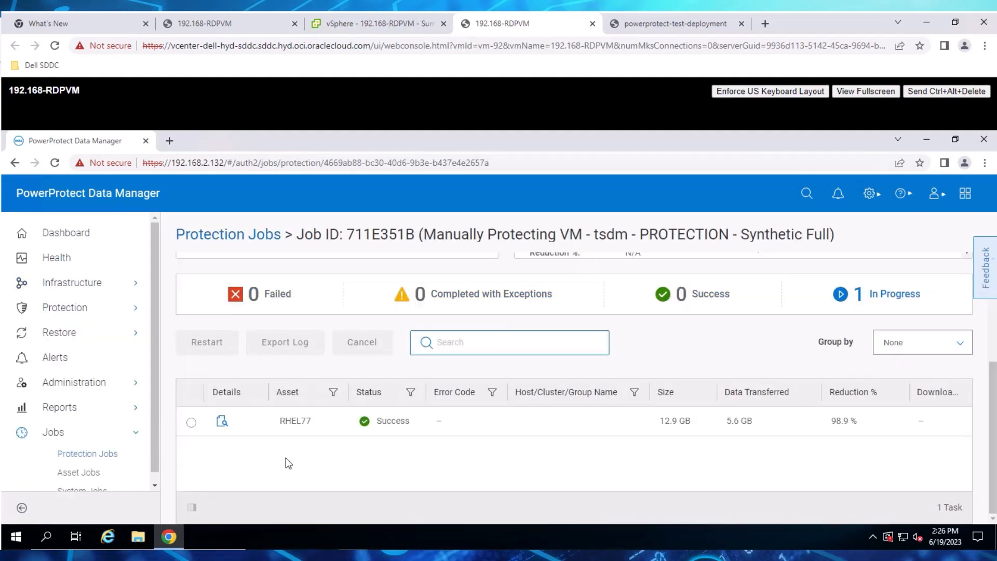
Open the RHEL77 backup task details and scroll to its success summary
click(222, 421)
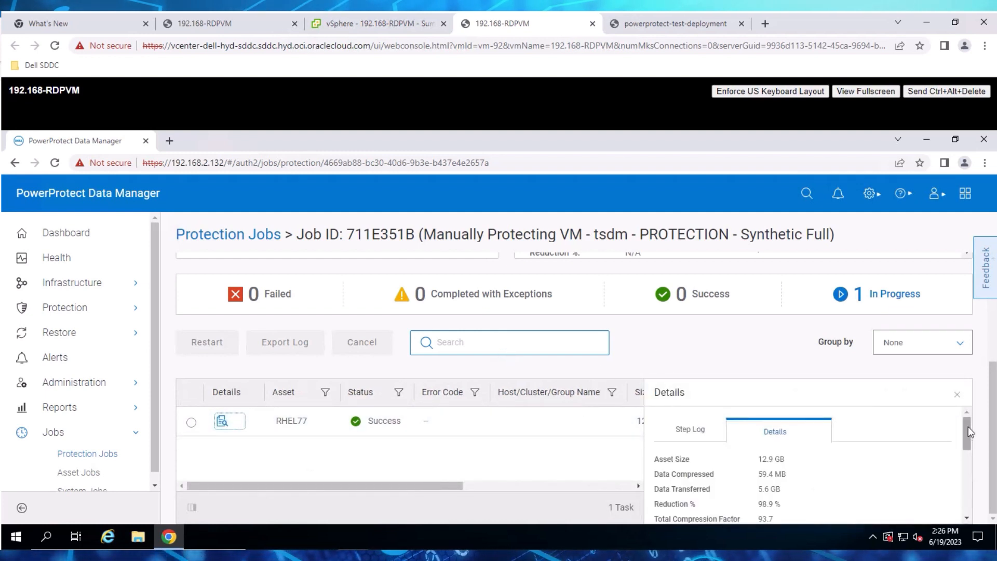
scroll(down, 3)
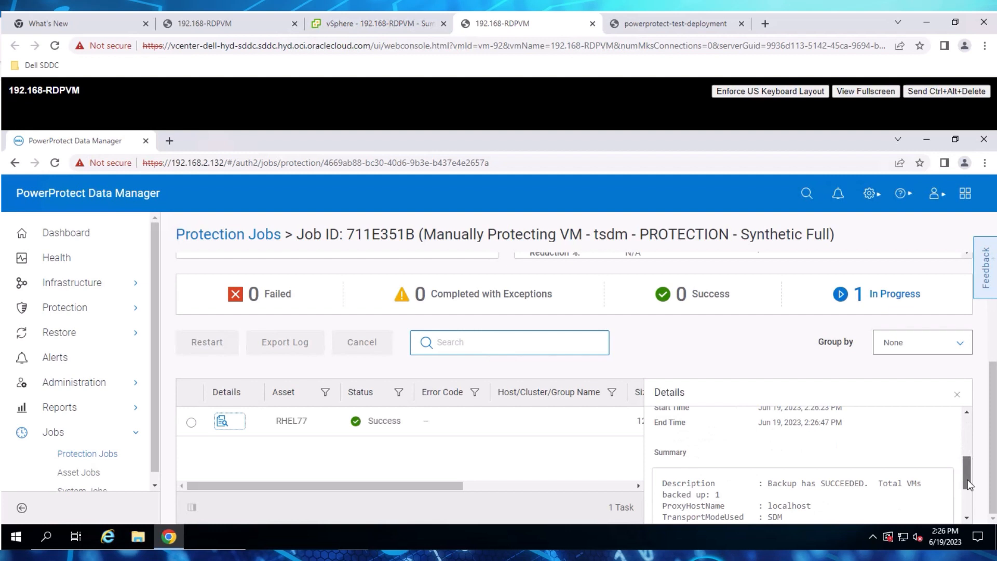
scroll(down, 3)
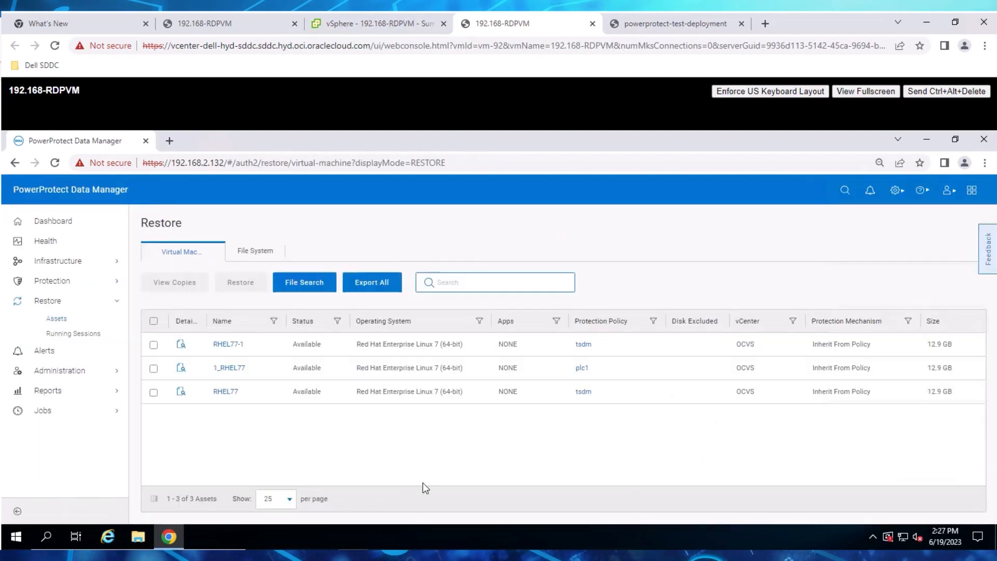
Begin restoring RHEL77 and choose its backup copy
click(153, 391)
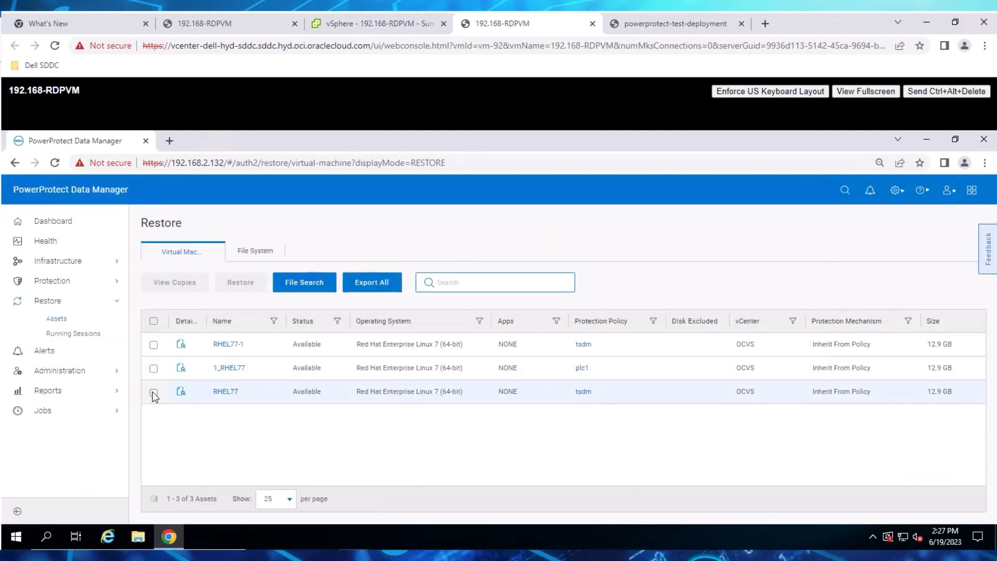
click(153, 391)
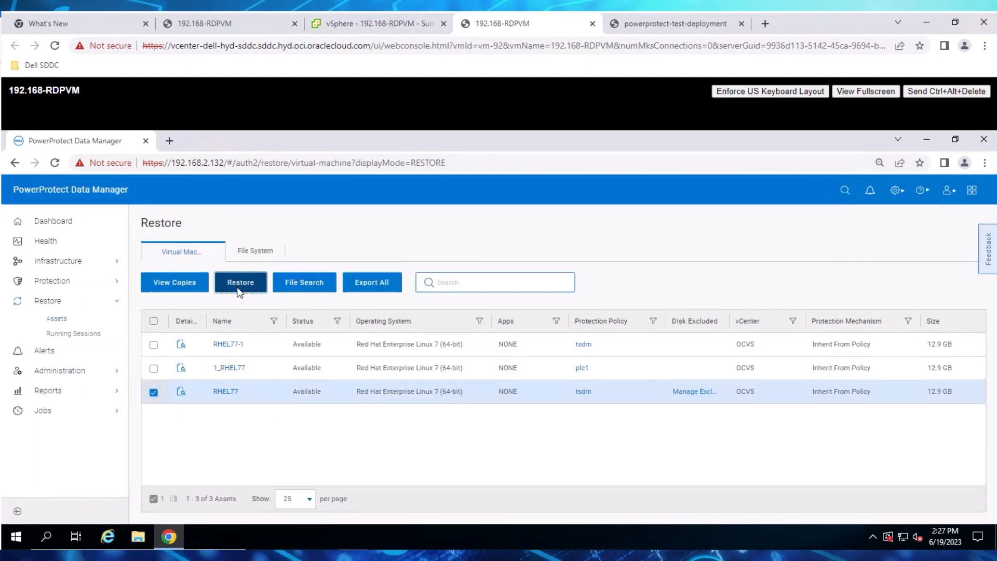
click(240, 282)
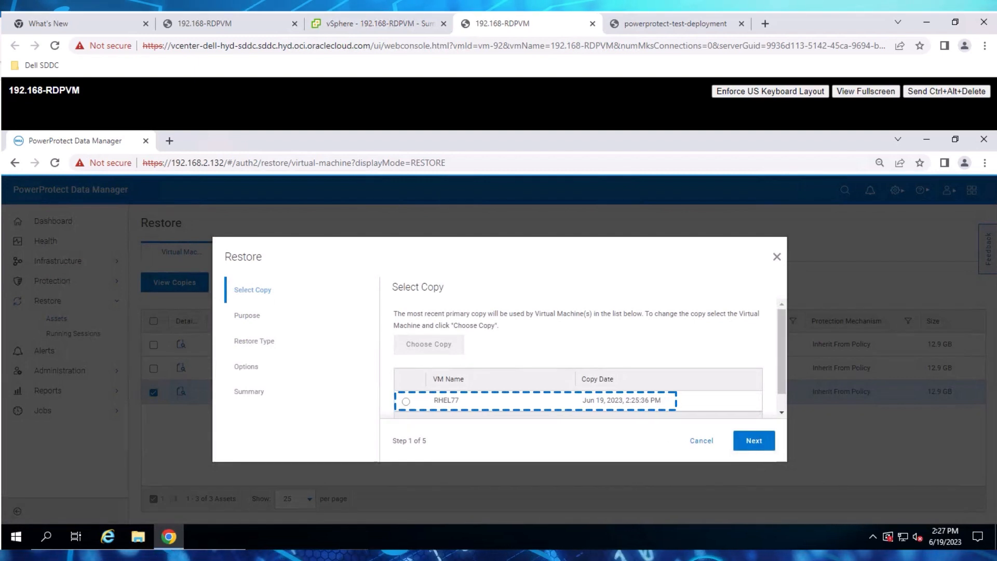
click(406, 400)
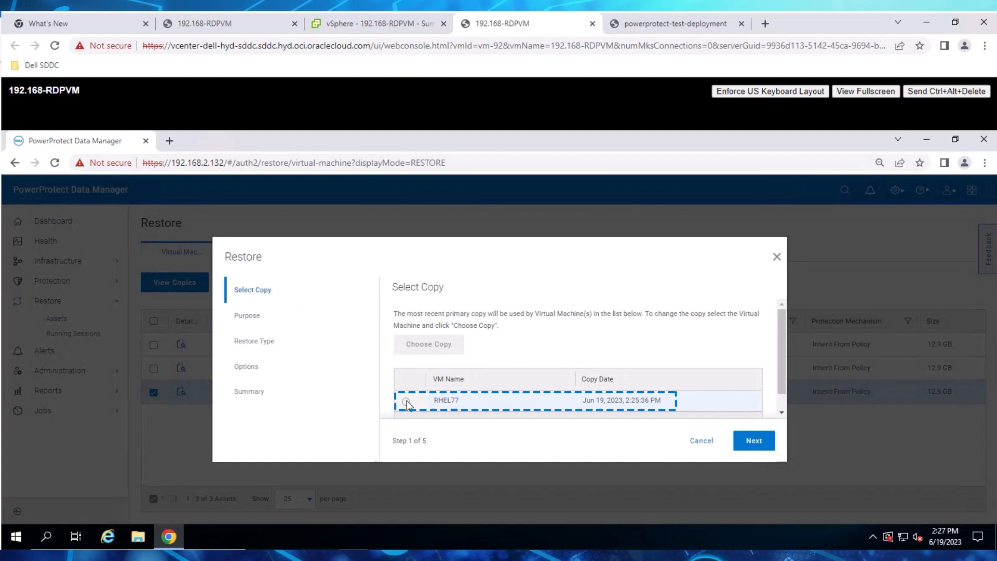
click(405, 401)
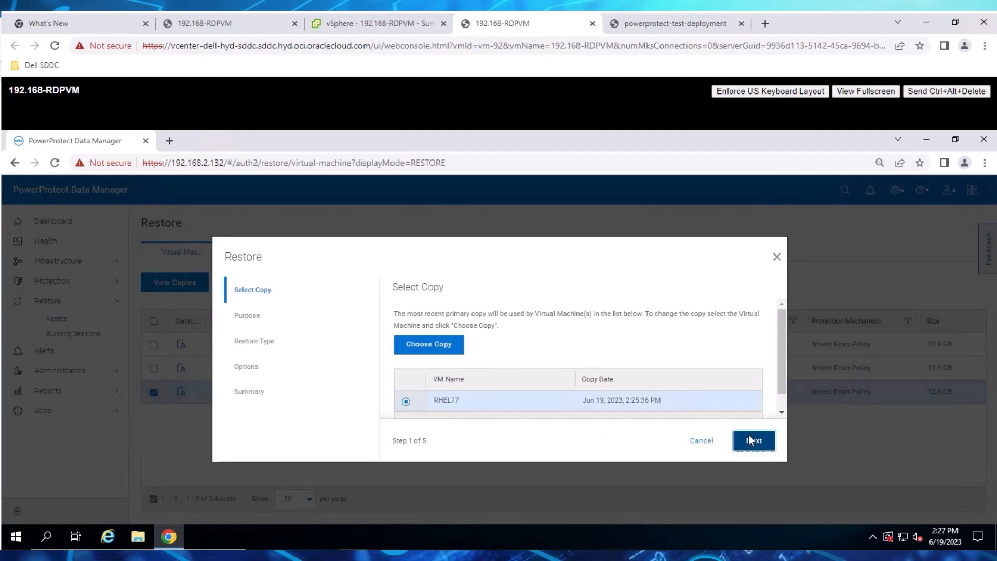
Choose an entire-VM Instant Access restore into the oci-w01dc datacenter
click(754, 440)
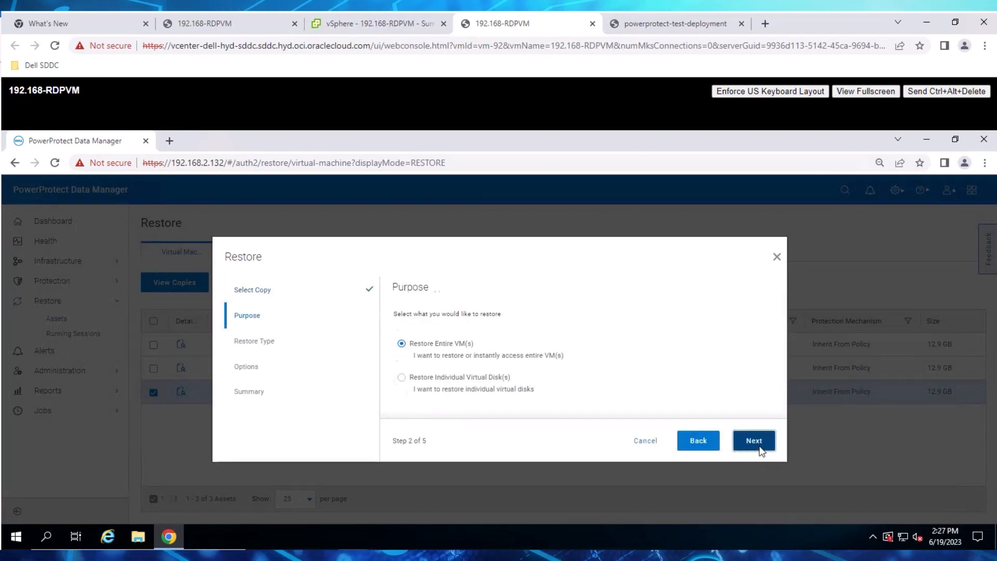
click(753, 440)
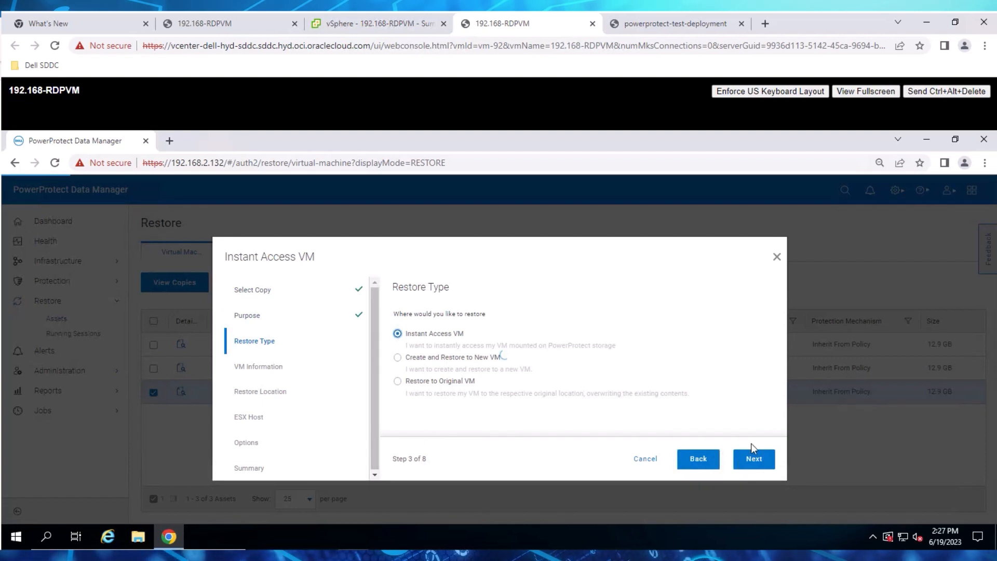
click(753, 459)
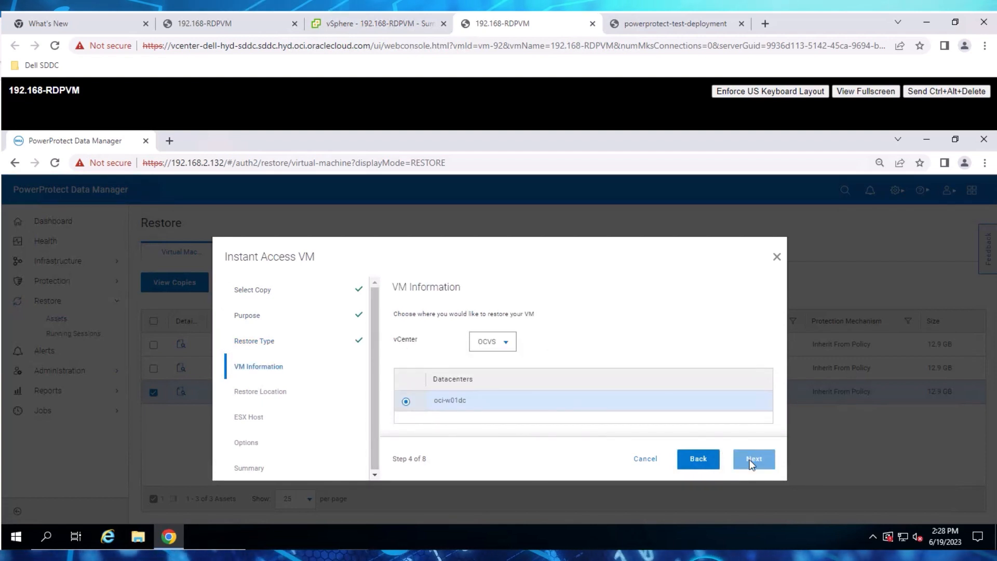
click(753, 459)
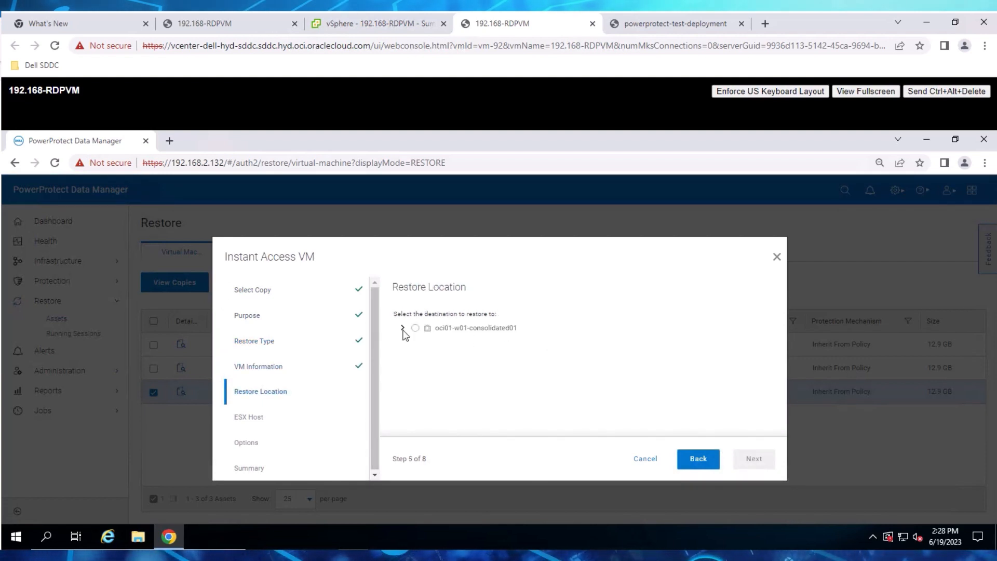
Target the first ESX host and name the new VM 'instant-access-restore-test'
click(402, 328)
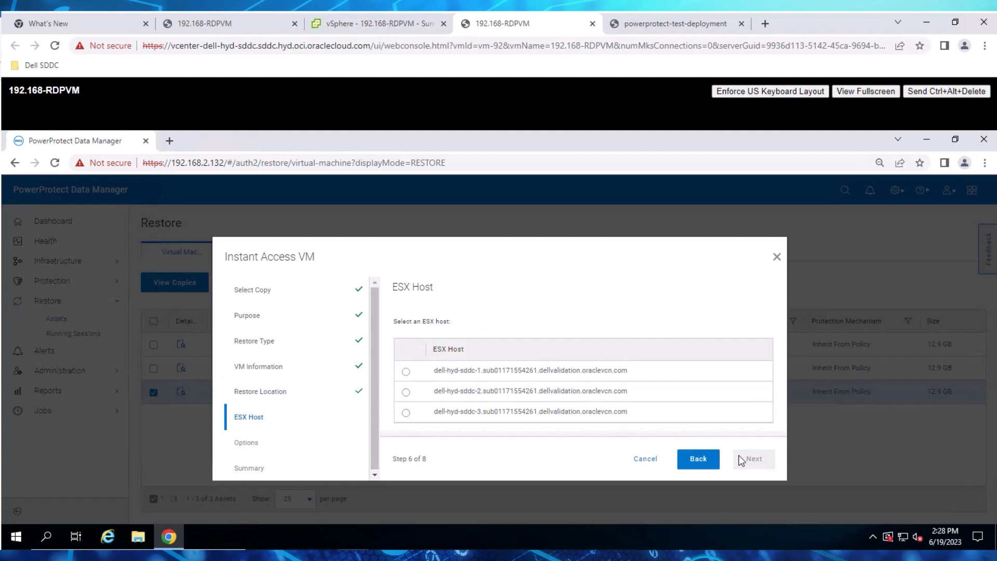
click(406, 371)
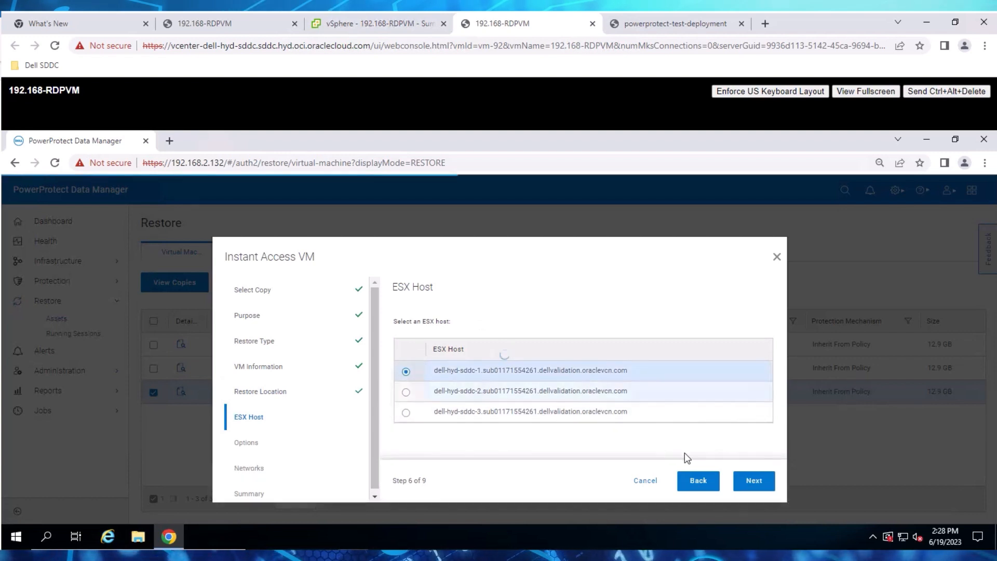
click(754, 480)
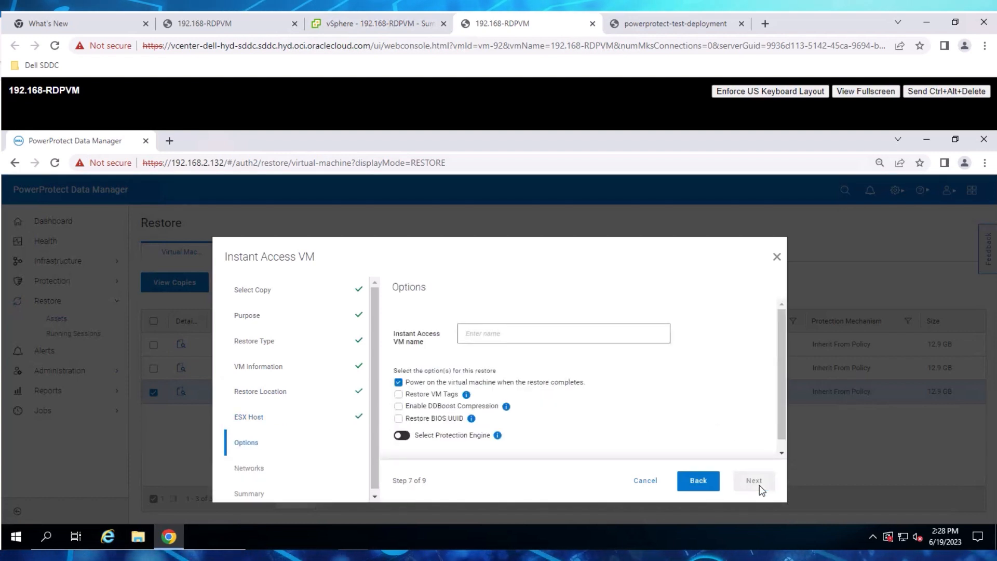
text(instan)
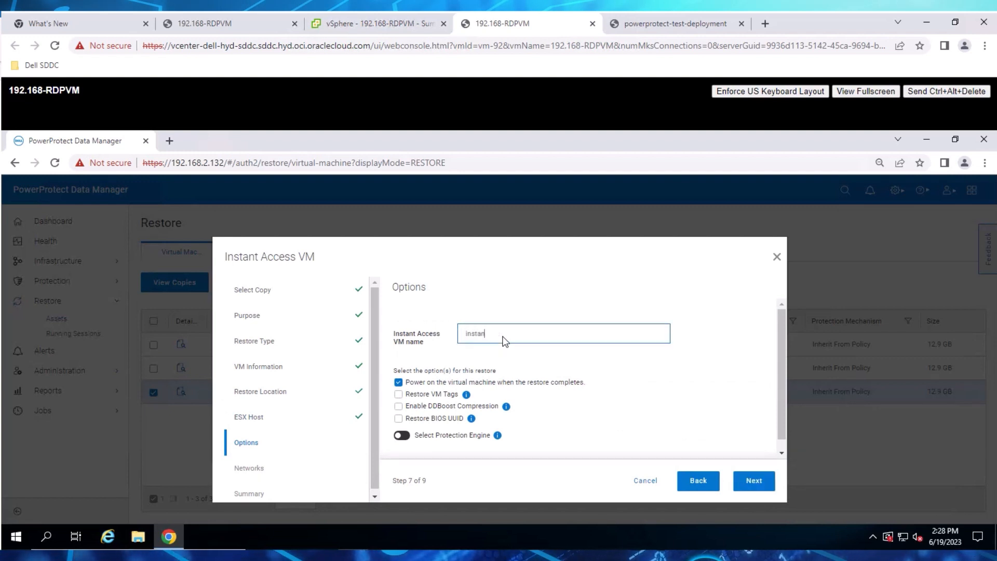
text(instant-access-restore-te)
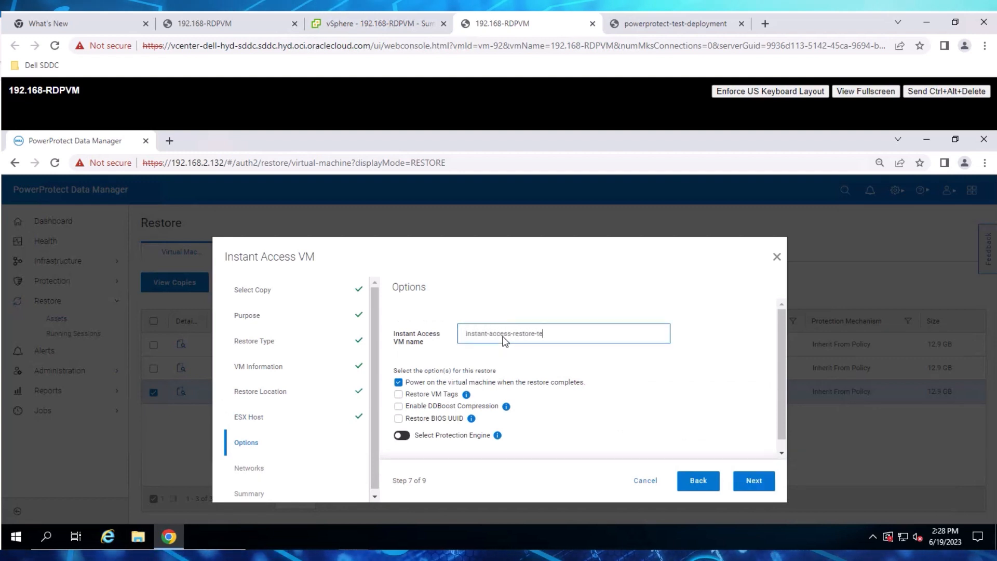
click(753, 480)
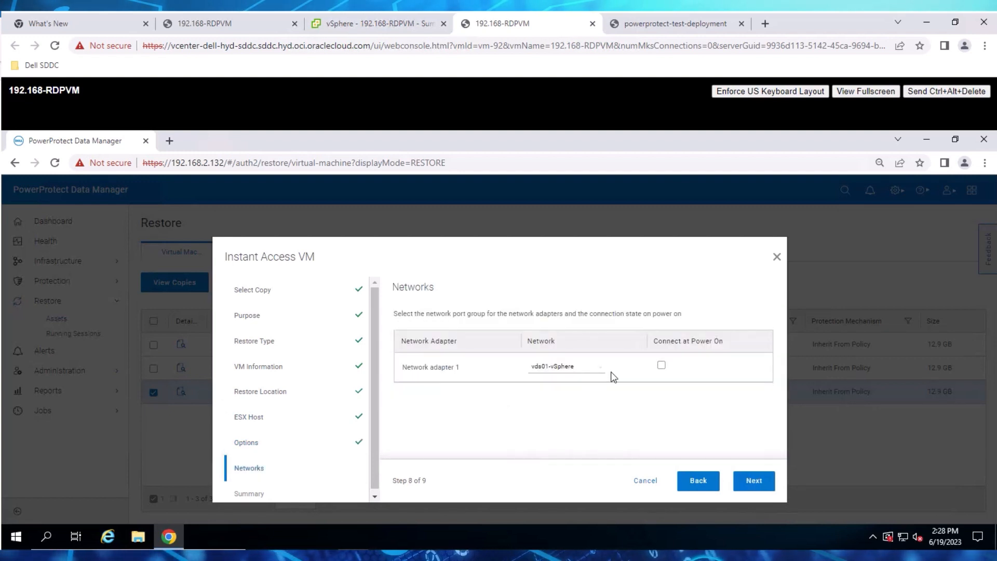
Set the network for adapter 1 and launch the instant access restore
click(564, 366)
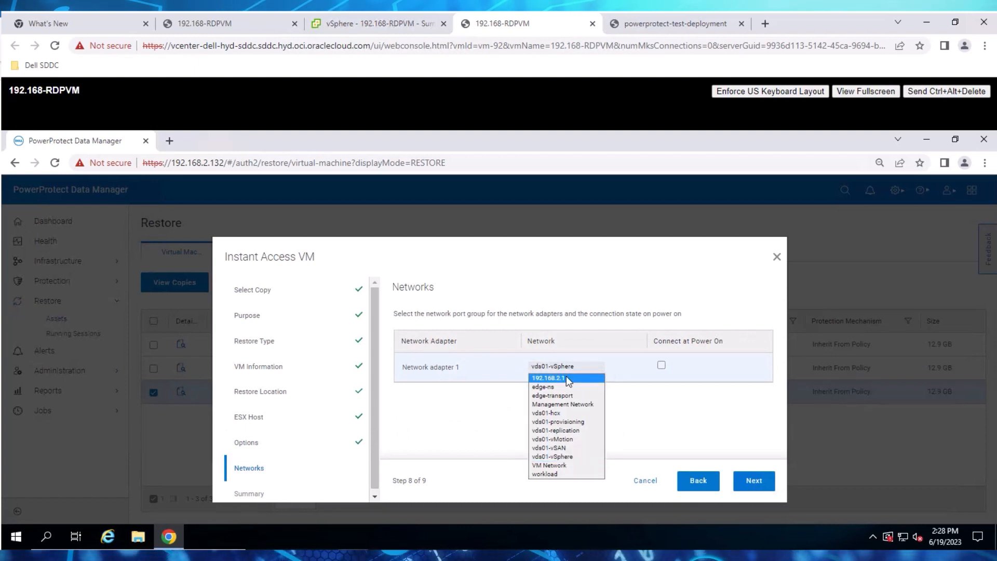
click(753, 480)
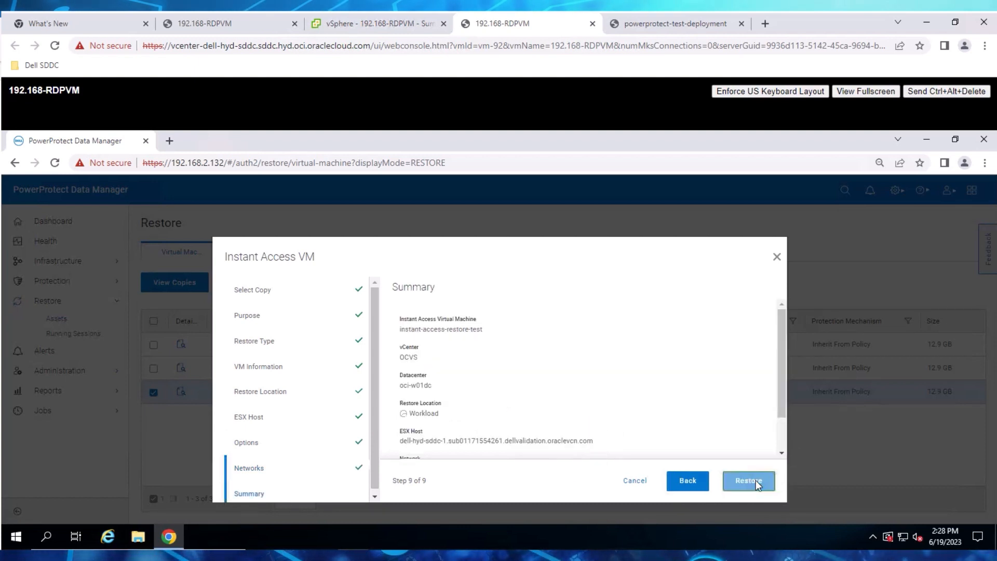
click(748, 479)
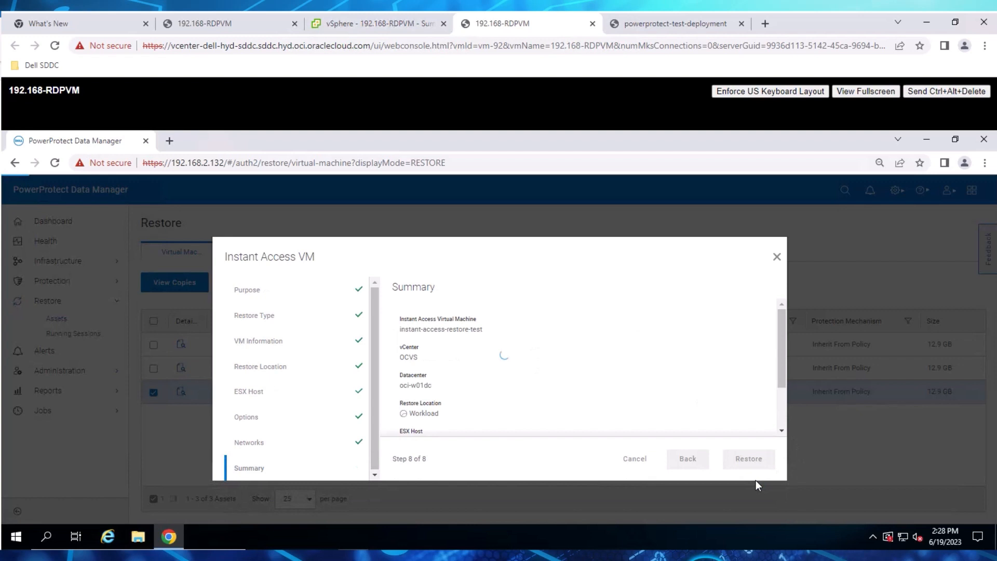
click(748, 459)
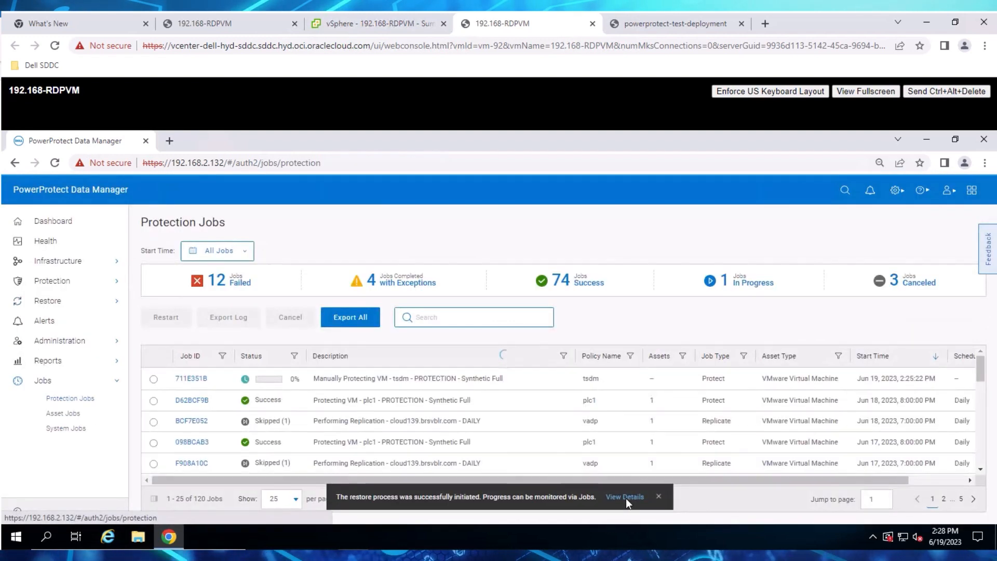
Review the successful restore task and new VM in vSphere, then view Running Sessions
click(624, 496)
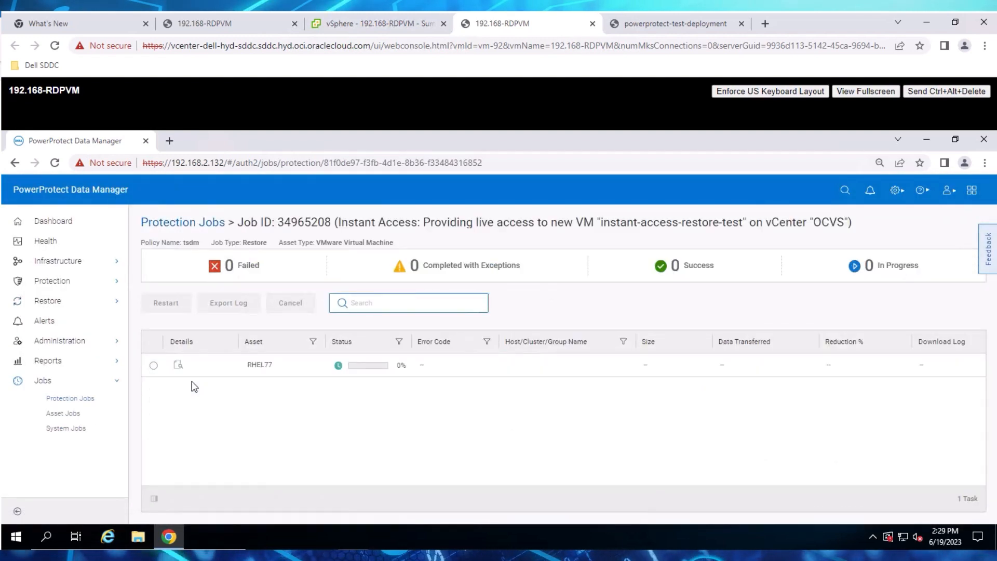
click(178, 365)
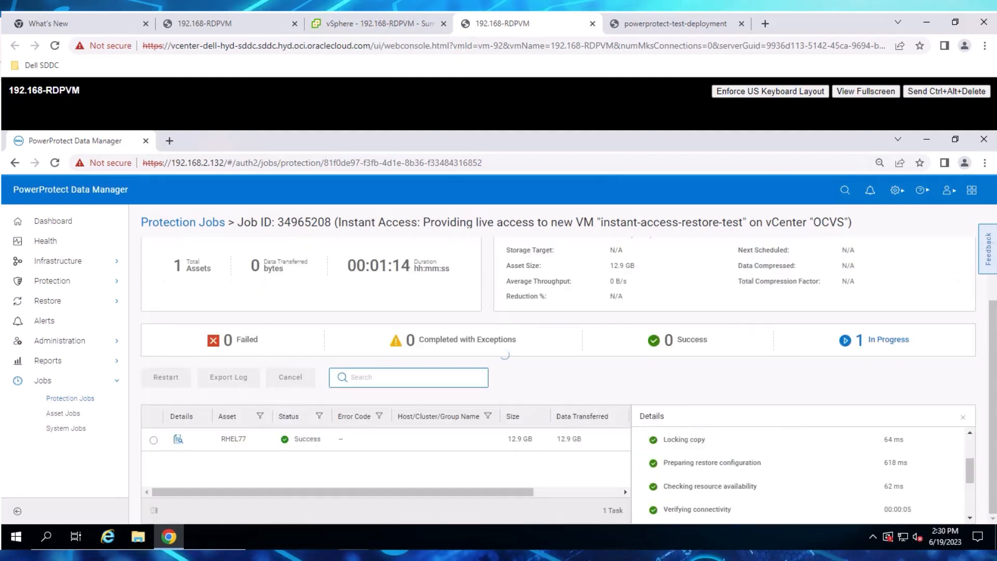
click(375, 23)
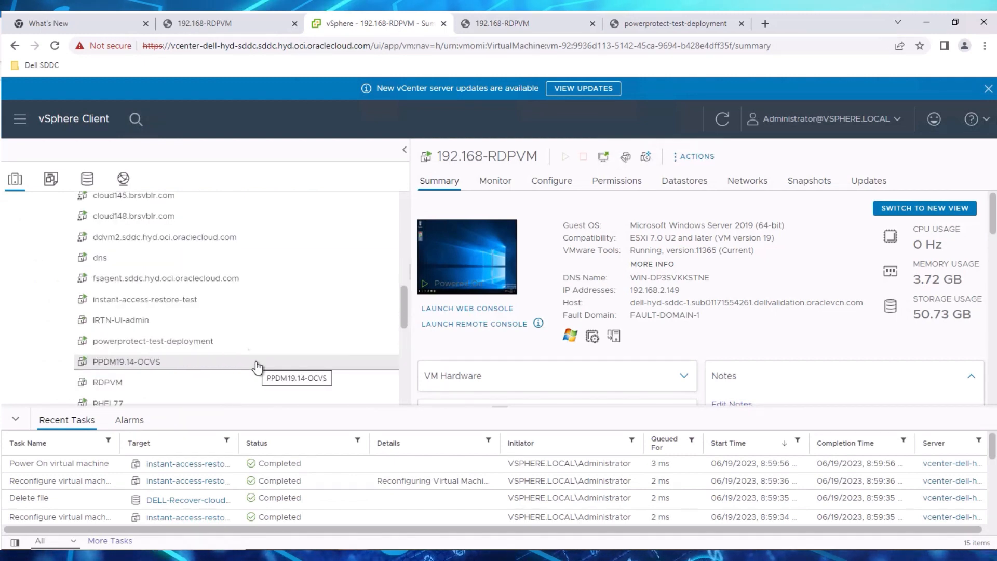
click(145, 299)
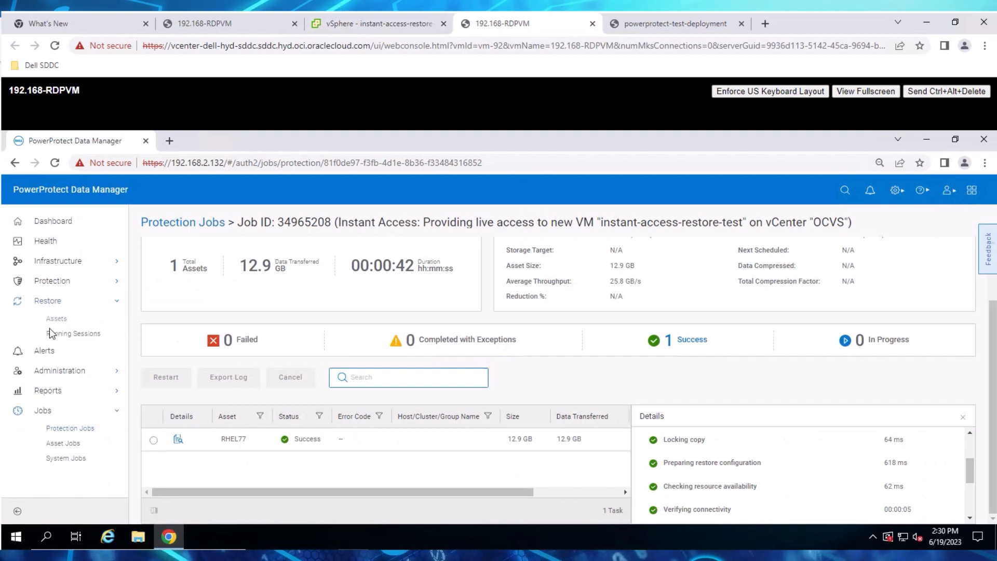
click(74, 334)
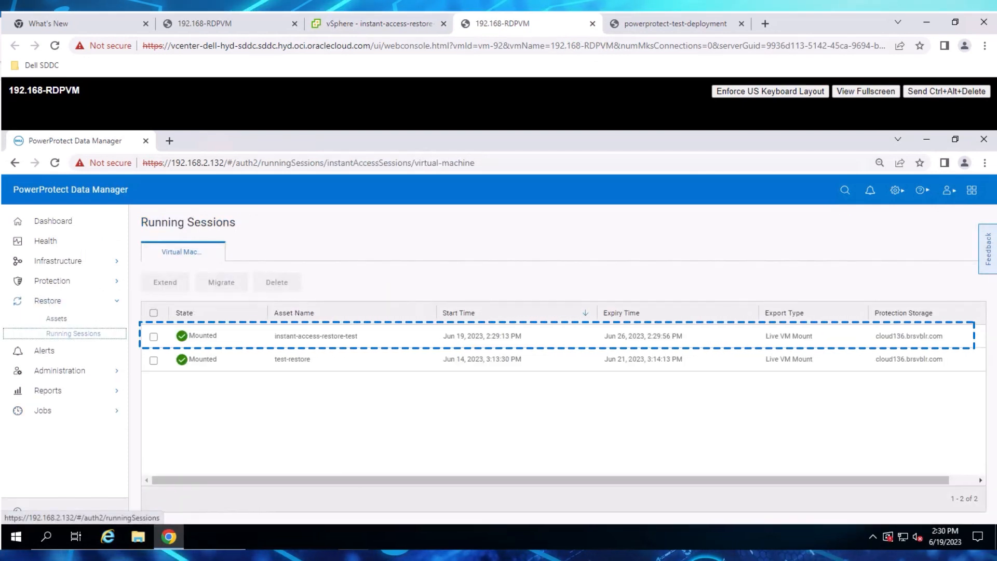